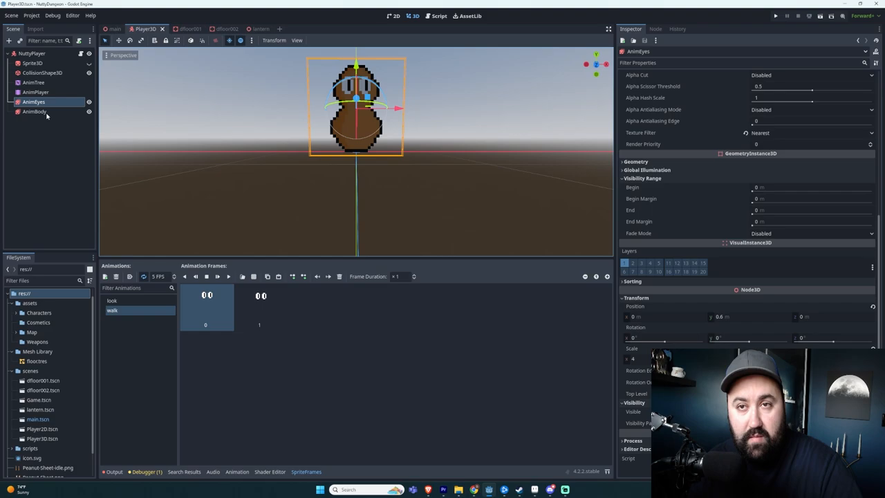
Inspect the body sprite frames, the AnimTree state machine, then the AnimPlayer idle tracks.
left_click(34, 111)
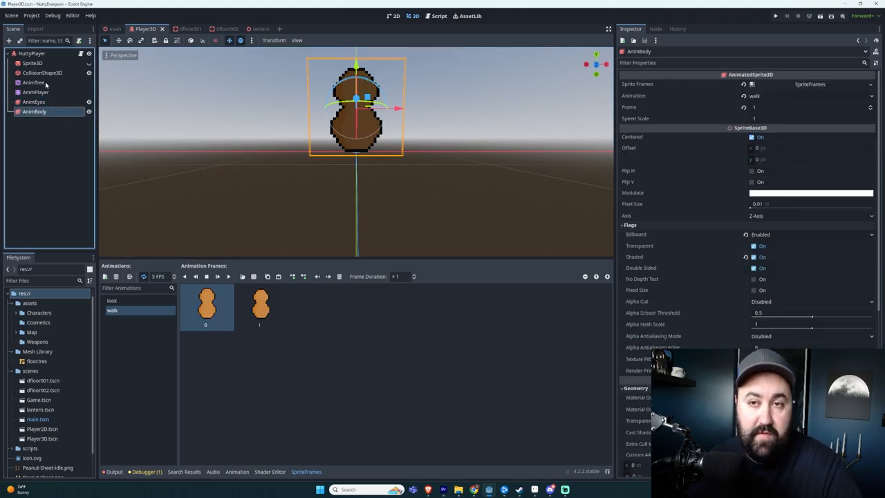
left_click(33, 83)
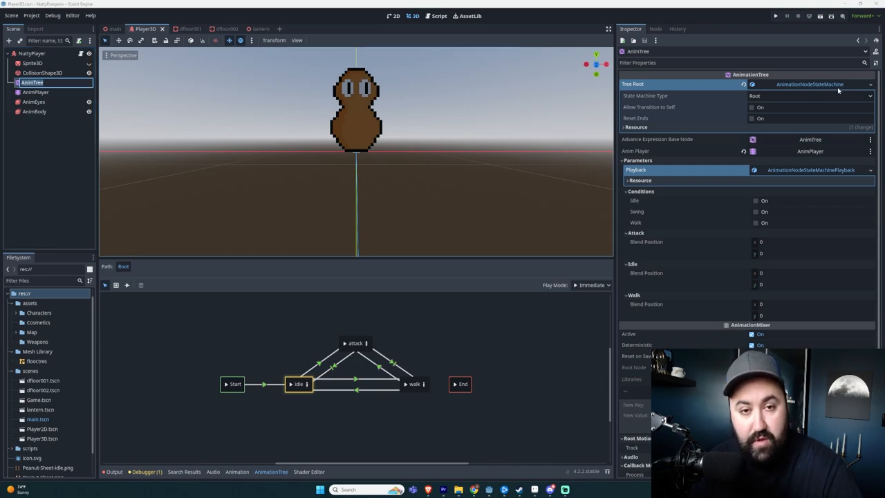
left_click(36, 91)
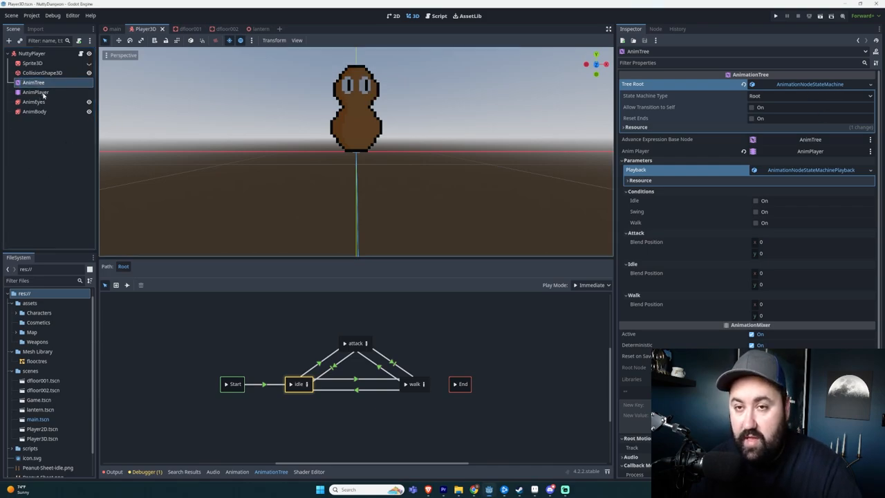
left_click(35, 91)
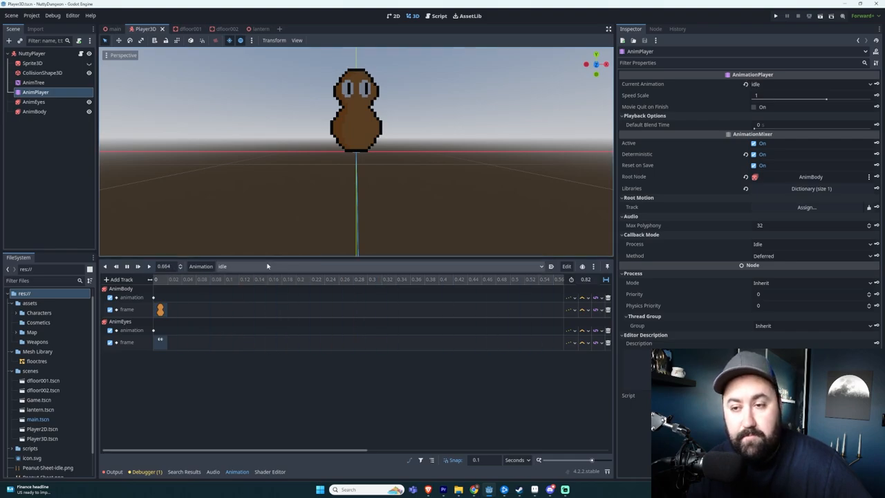
Inspect the idle-to-walk transition condition and open the walk state's BlendSpace2D.
left_click(33, 83)
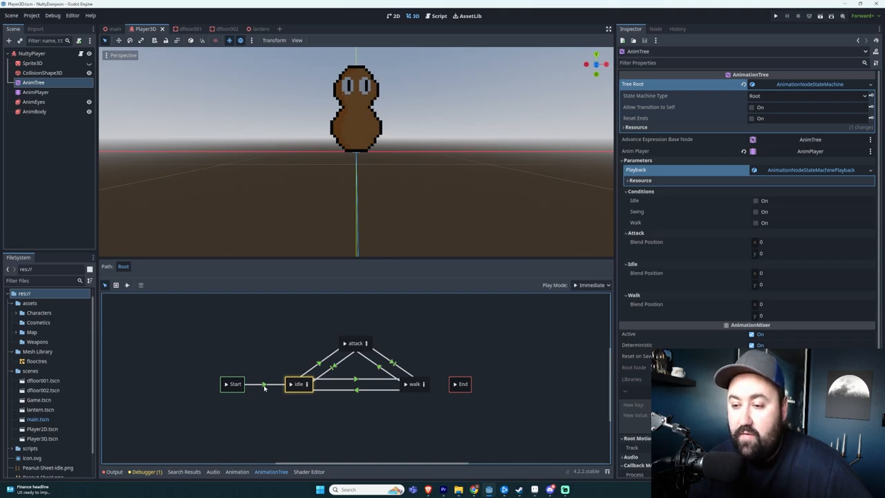
left_click(265, 384)
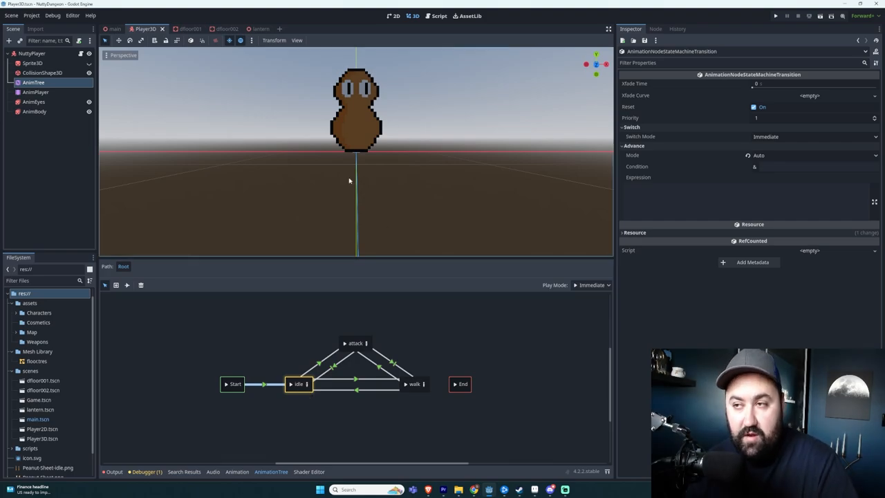
left_click(774, 16)
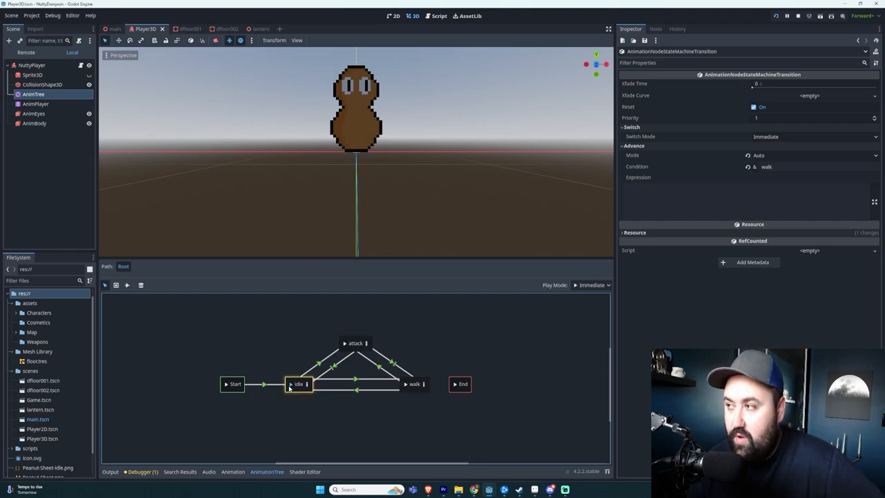
mouse_move(296, 406)
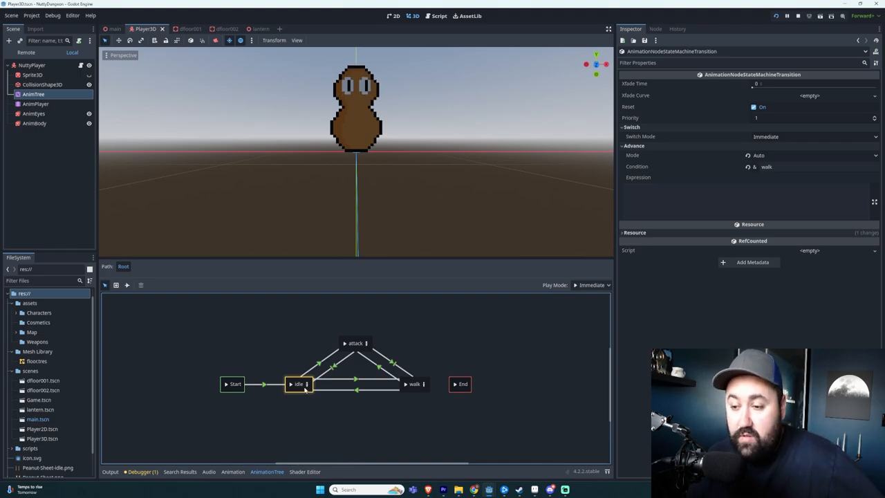
double_click(298, 384)
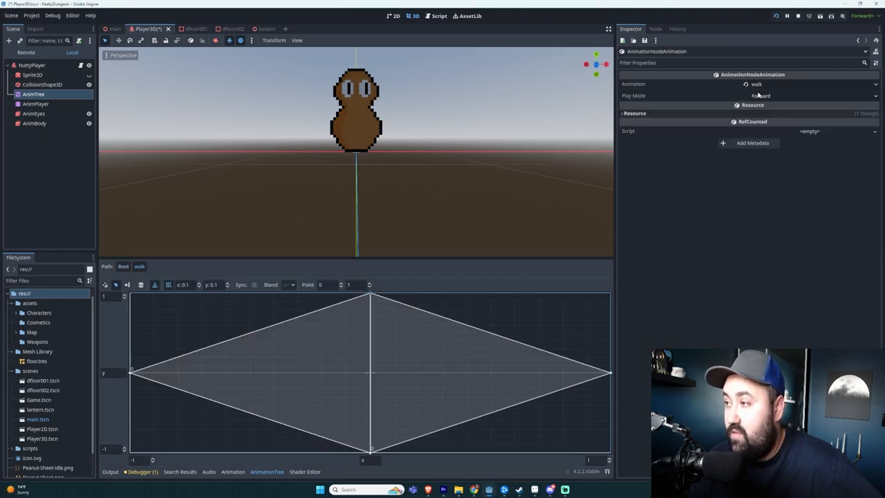
Switch the AnimPlayer to the walk animation to view its keys, then reselect AnimTree.
left_click(36, 104)
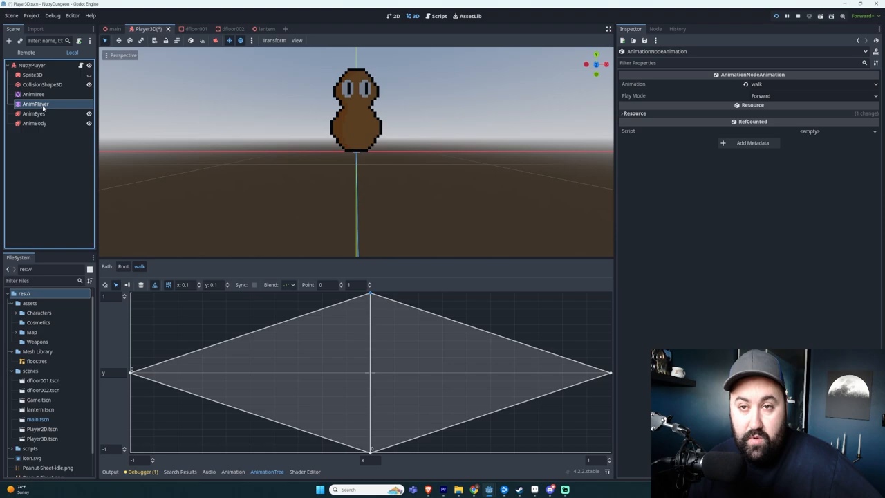
left_click(36, 104)
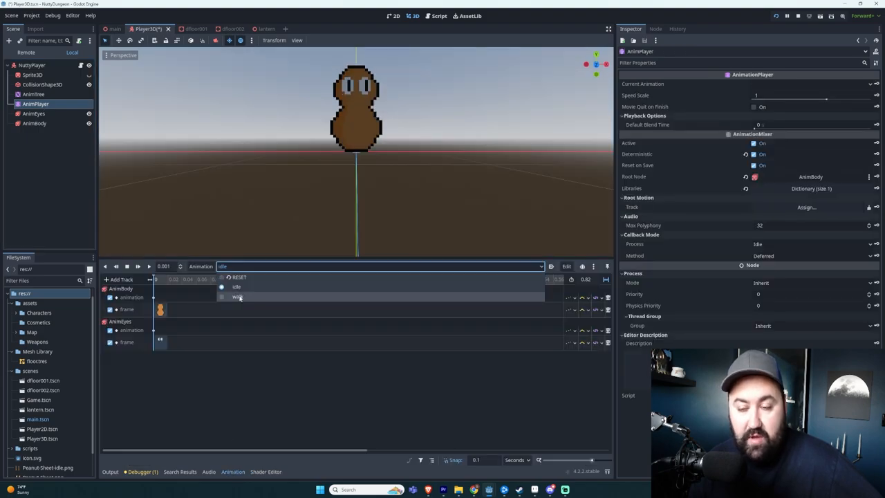
left_click(238, 297)
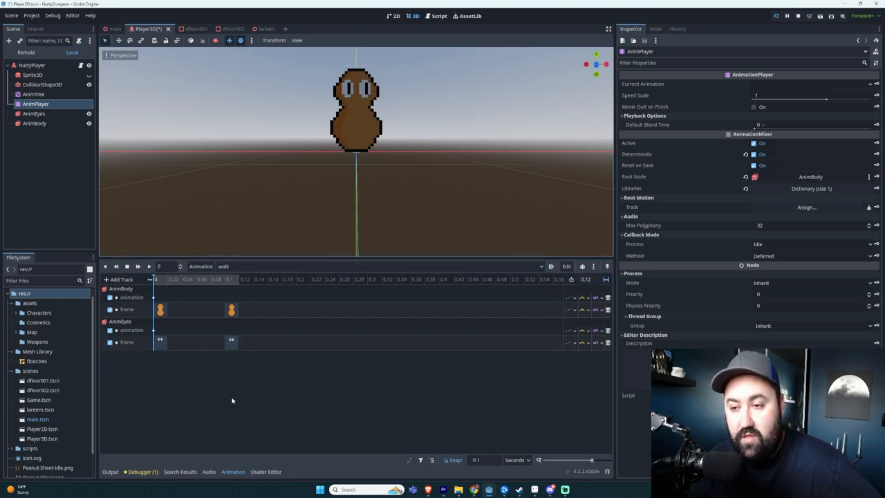
mouse_move(249, 265)
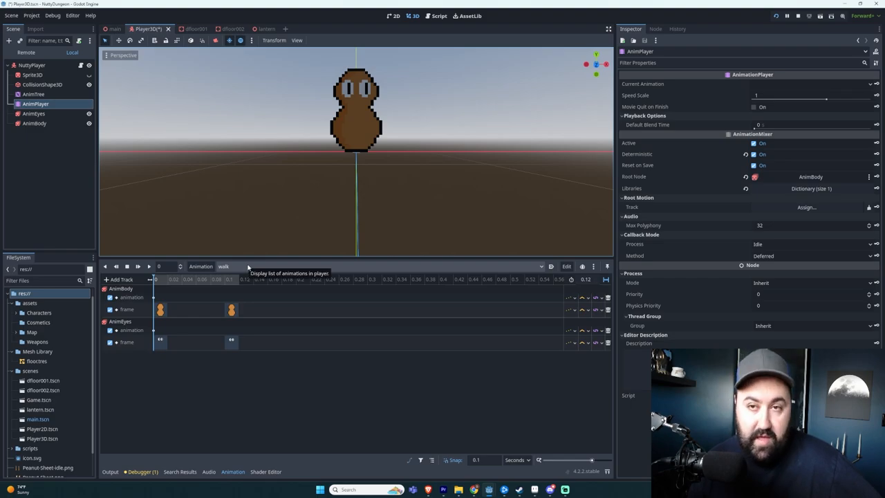
left_click(33, 94)
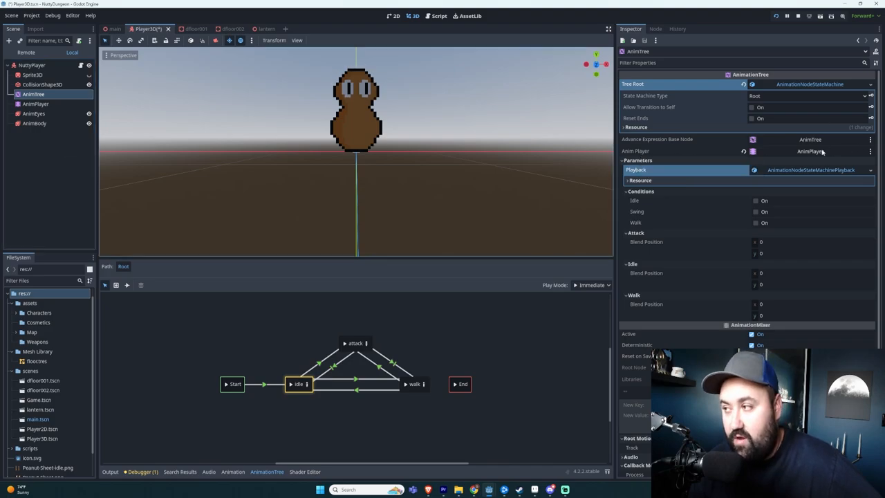
Open Player3D.gd and scroll to the update_animation_parameters() function.
left_click(438, 16)
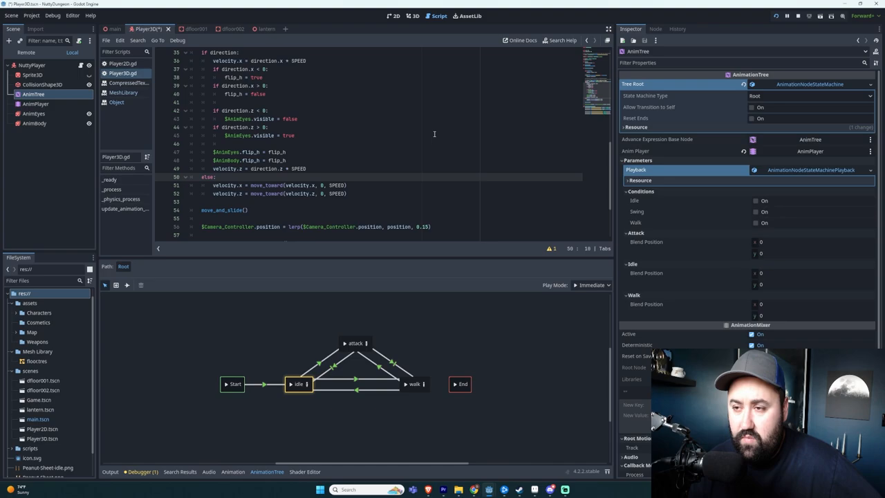
scroll("down", 3)
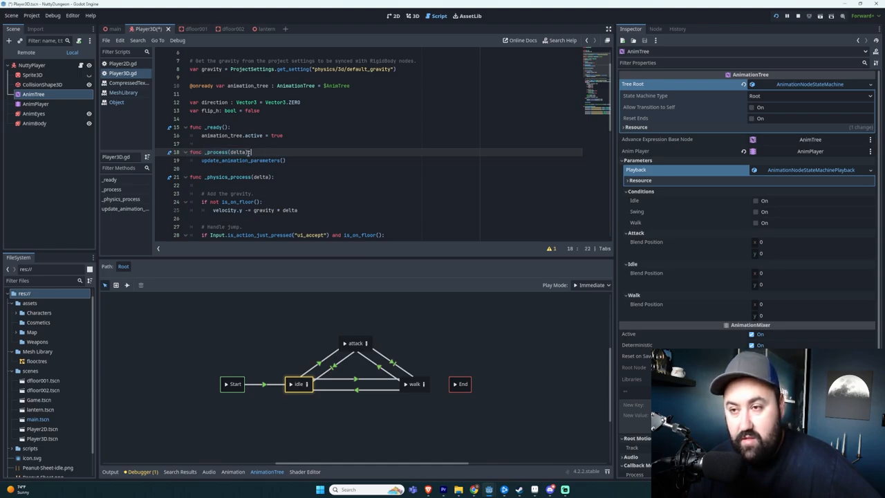
double_click(216, 152)
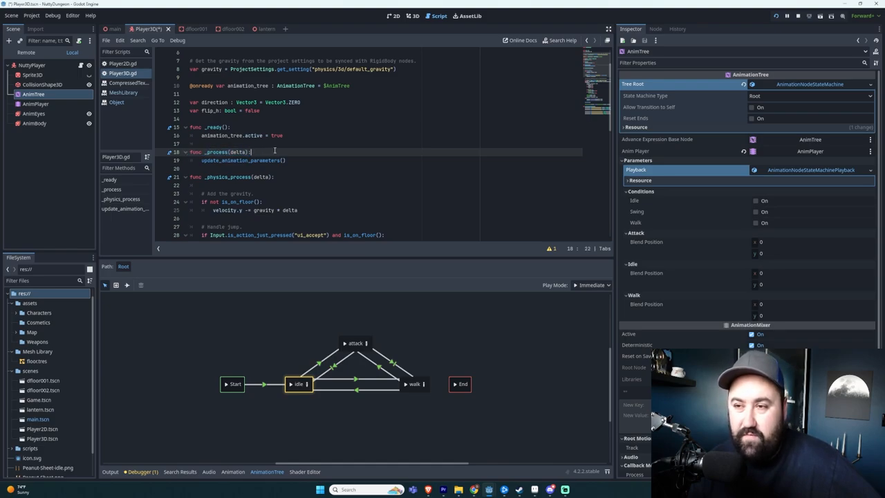
scroll("down", 3)
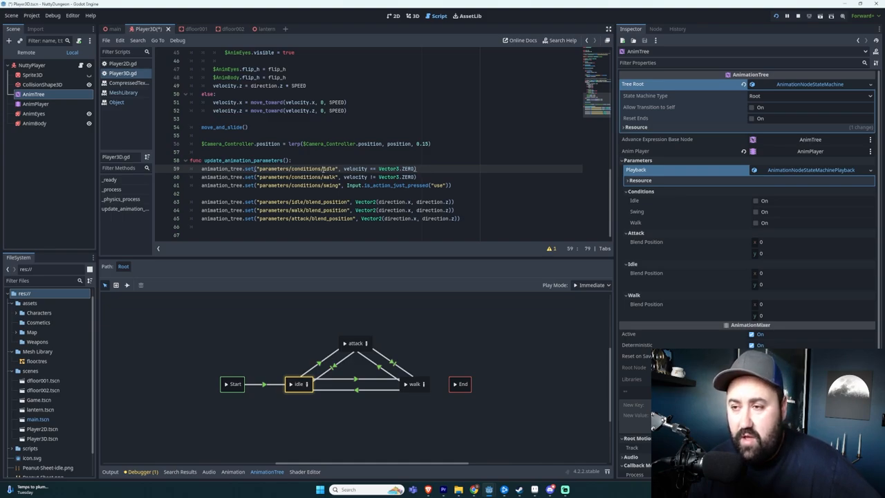
double_click(330, 169)
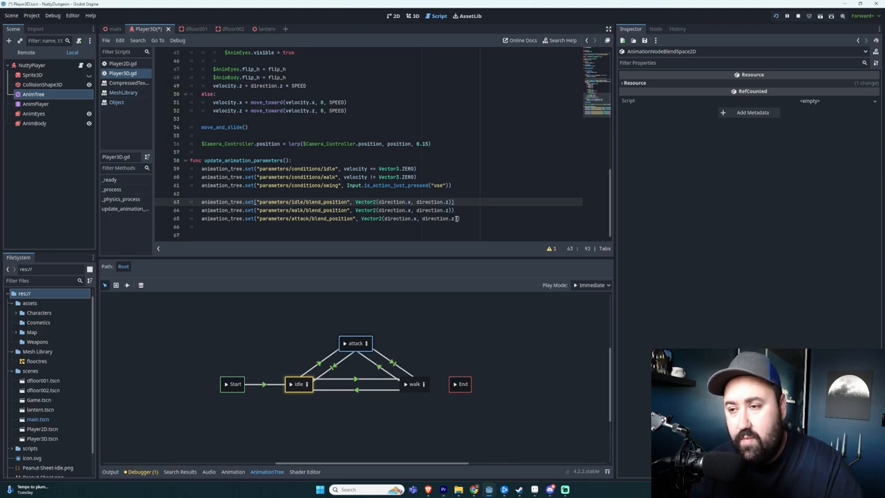
mouse_move(404, 389)
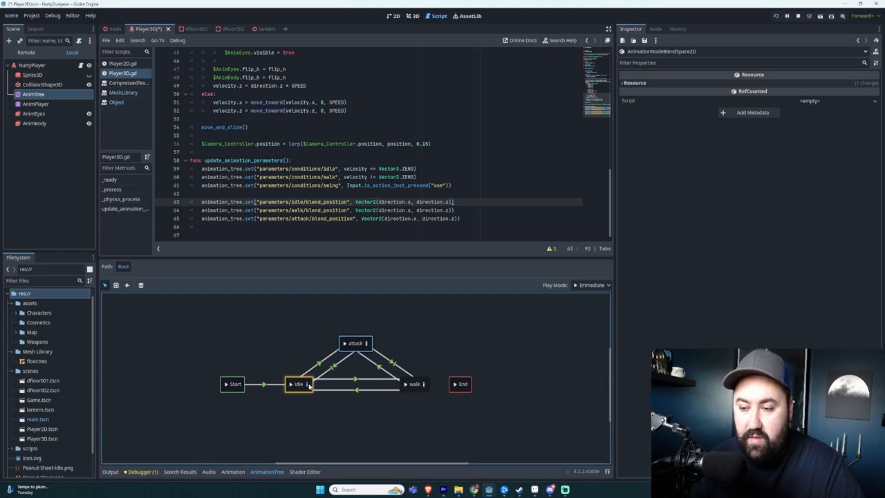
double_click(298, 384)
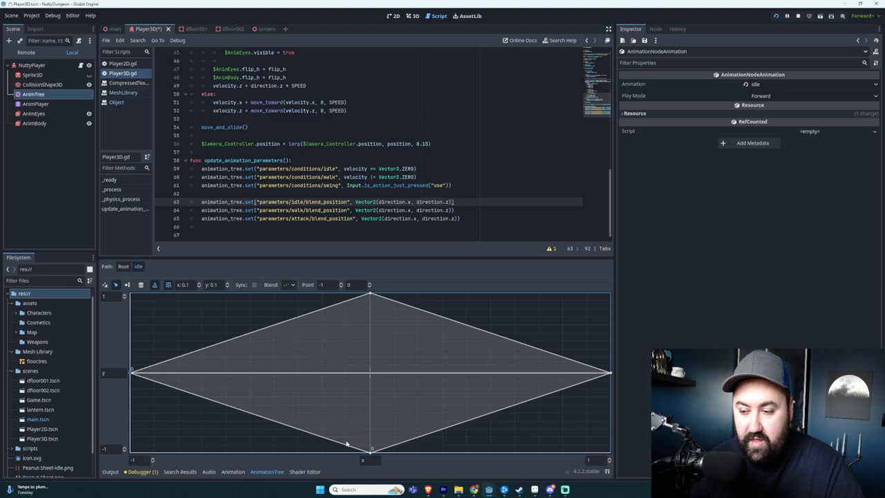
left_click(608, 373)
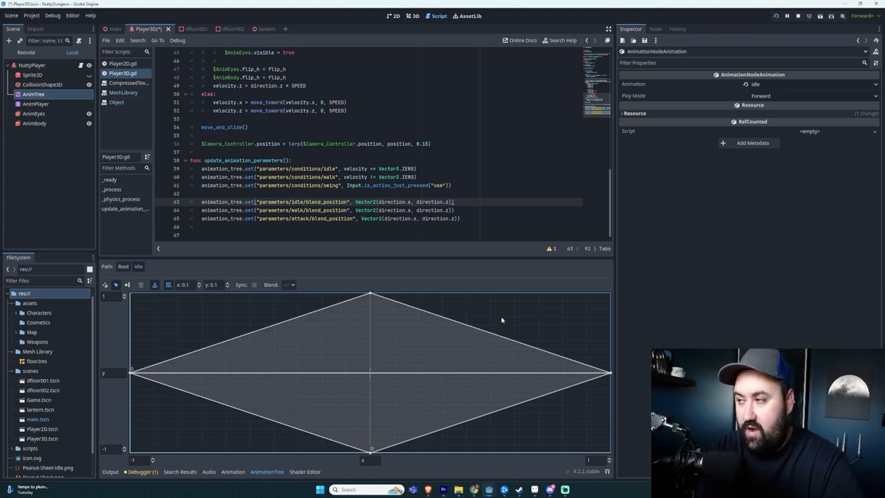
mouse_move(387, 338)
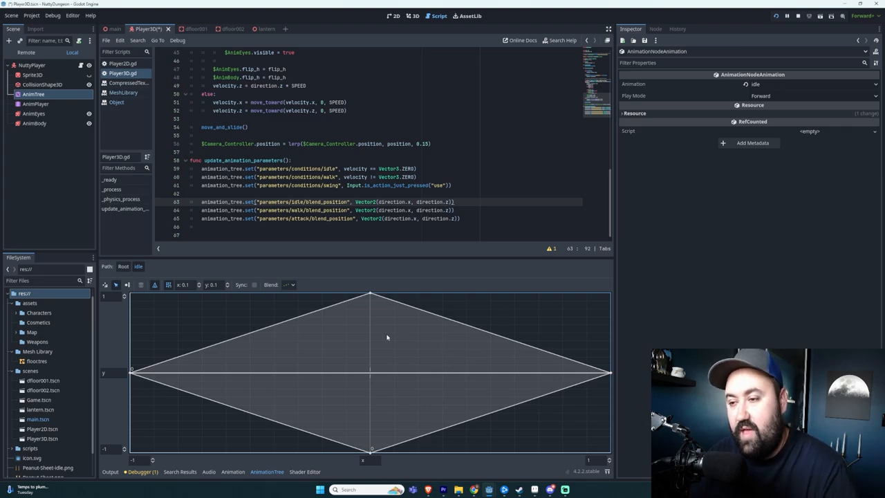
left_click(372, 293)
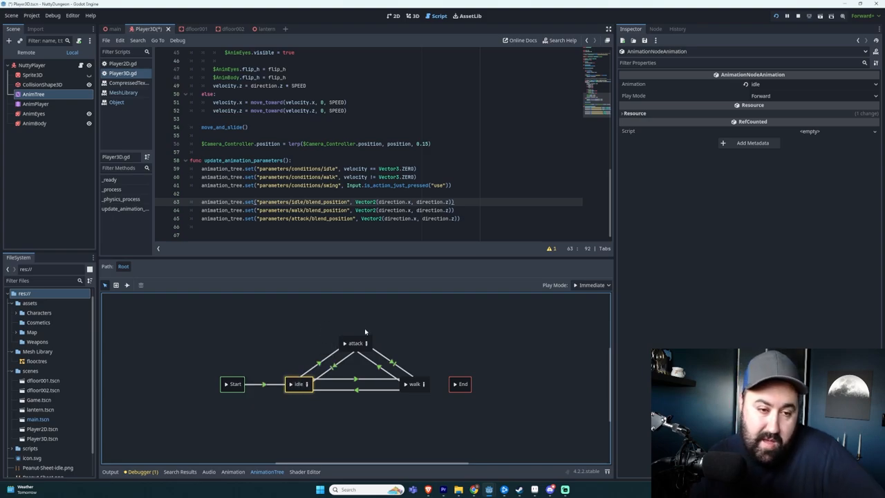
mouse_move(409, 395)
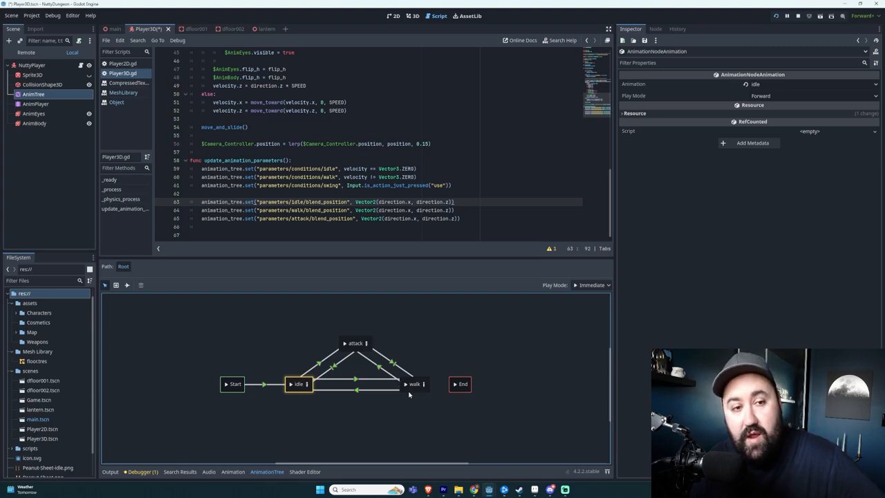
mouse_move(407, 299)
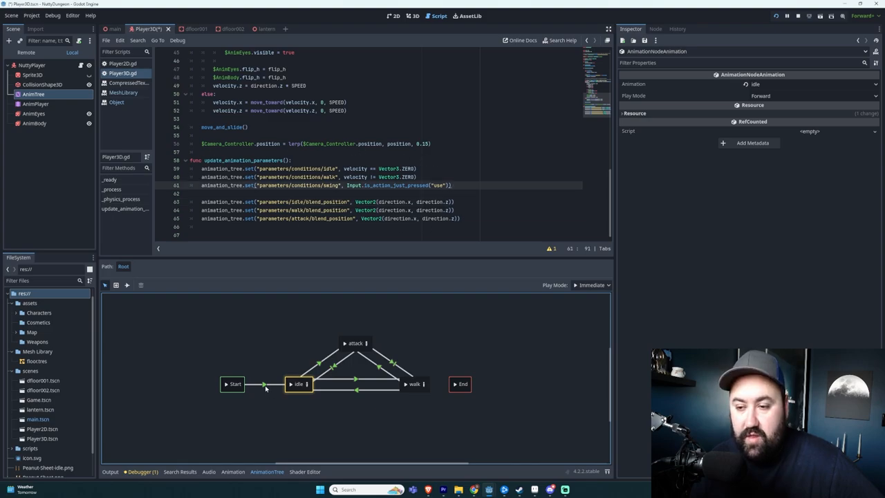
Set the start-to-idle transition's advance mode to auto.
left_click(265, 385)
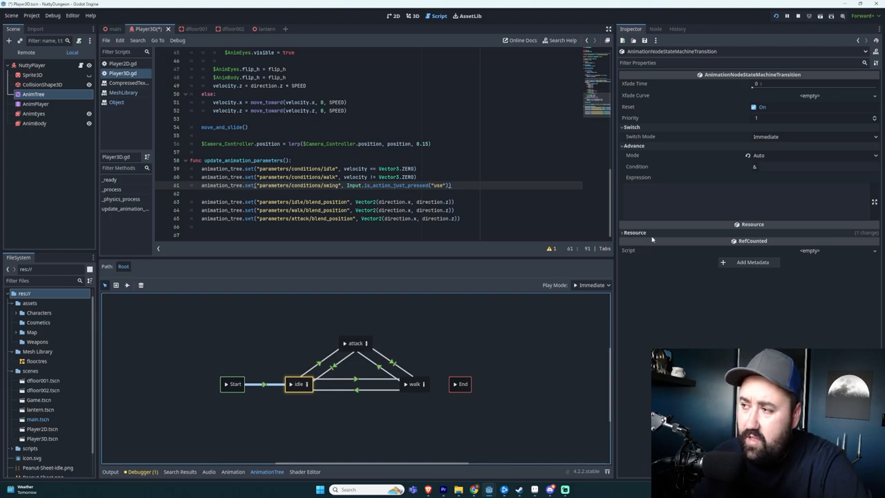
left_click(812, 154)
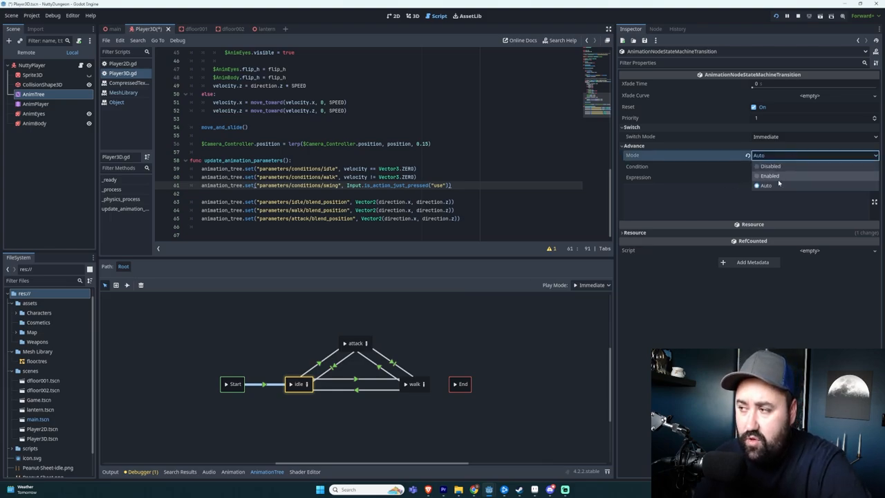
left_click(766, 185)
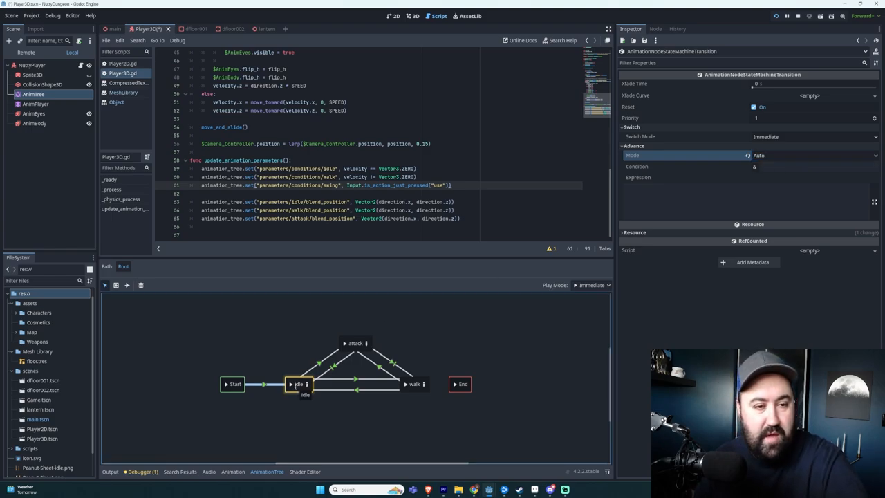
Add a print() line after the swing condition in the script.
left_click(233, 384)
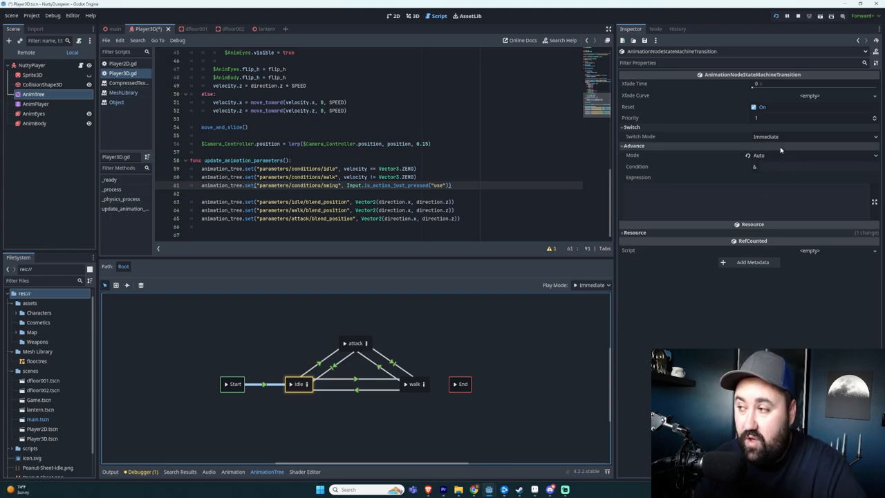
left_click(684, 165)
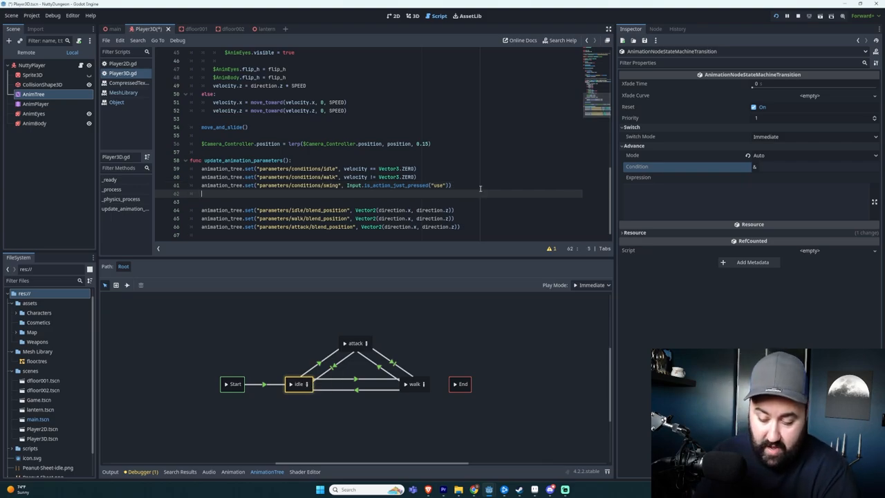
type("print()")
type("walk")
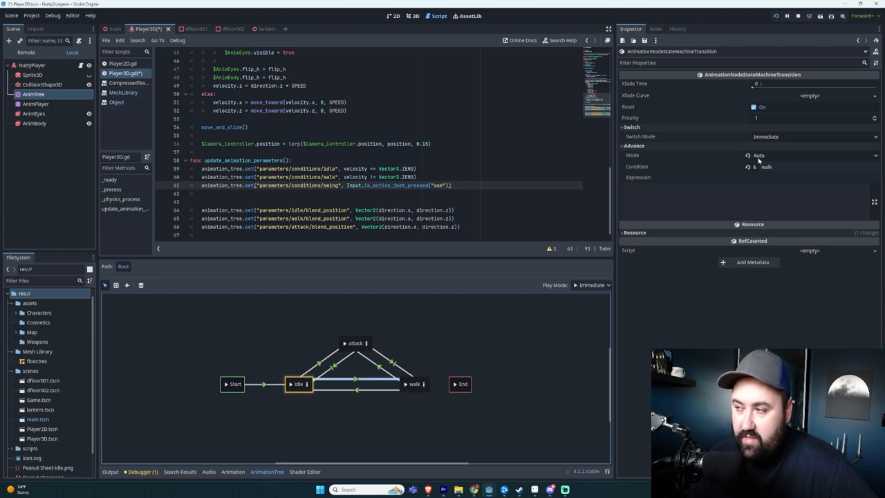
left_click(357, 390)
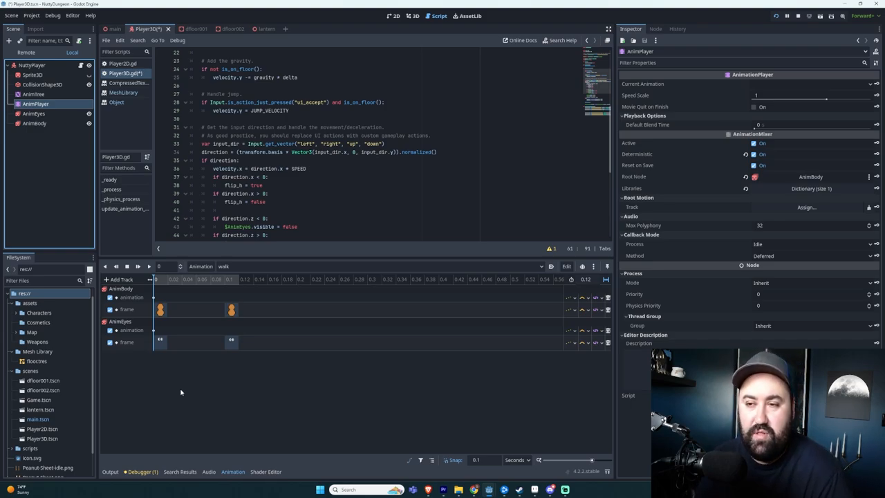
Inspect the walk-condition transitions, then open the idle state's BlendSpace2D.
scroll("down", 3)
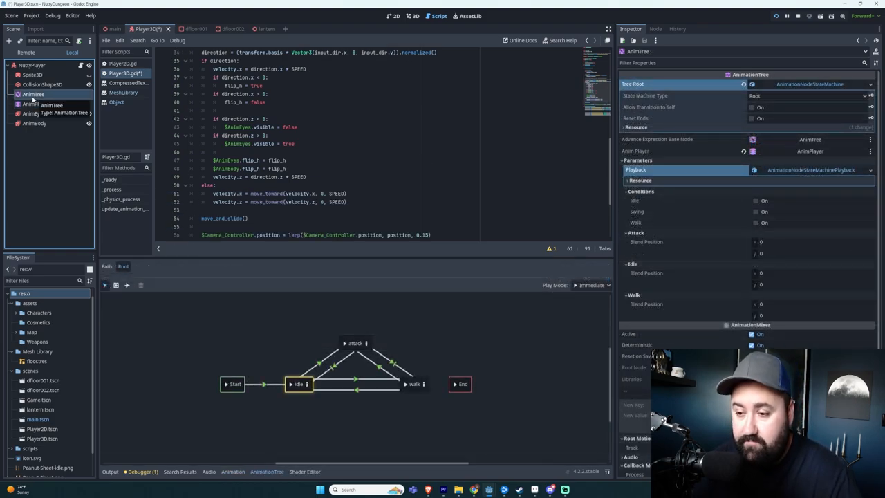
mouse_move(312, 430)
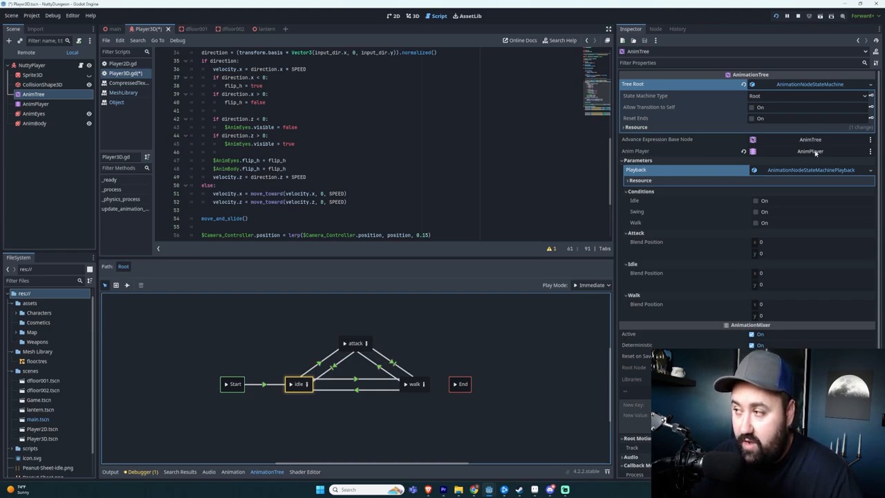
left_click(266, 384)
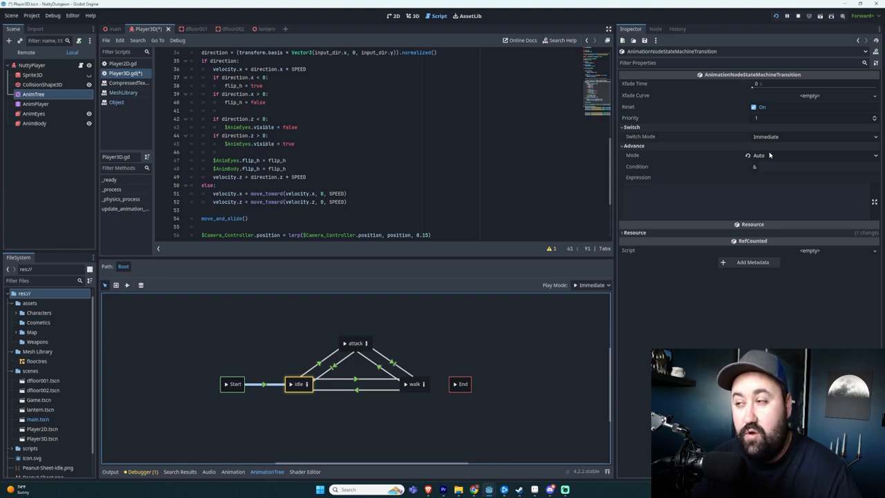
mouse_move(768, 160)
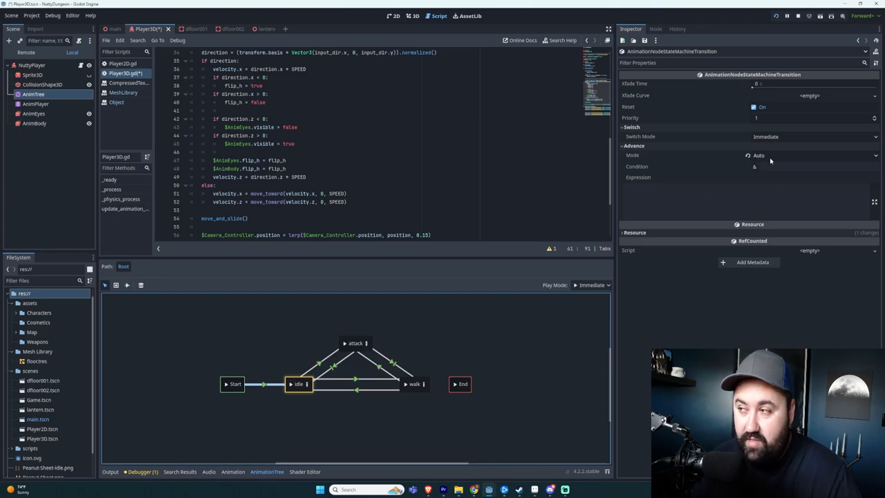
left_click(346, 381)
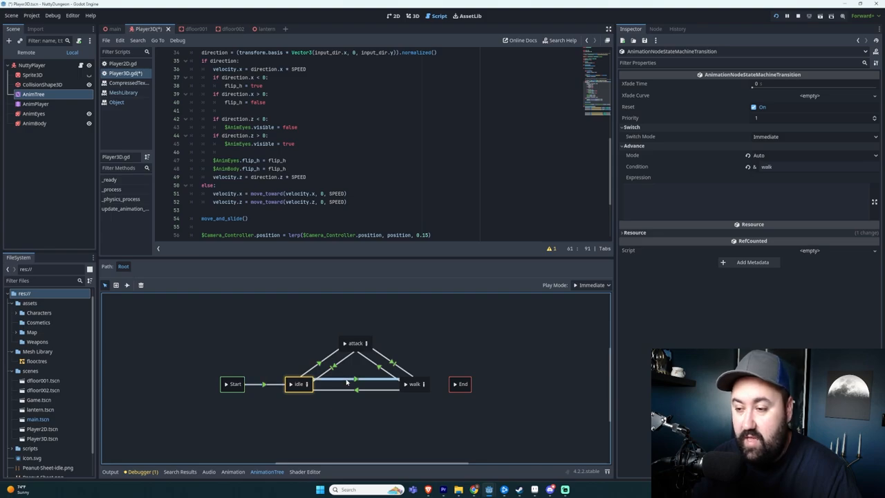
double_click(299, 384)
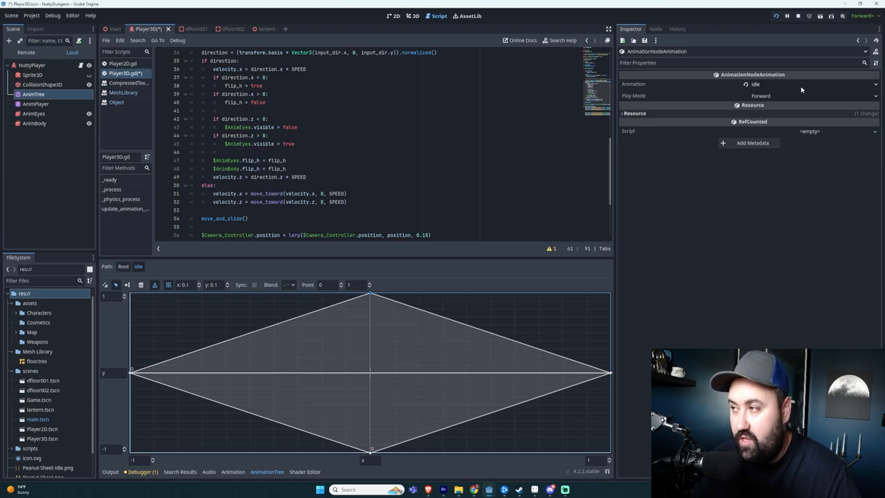
Select AnimPlayer for the walk tracks and expand assets/Characters/Peanut in FileSystem.
left_click(36, 103)
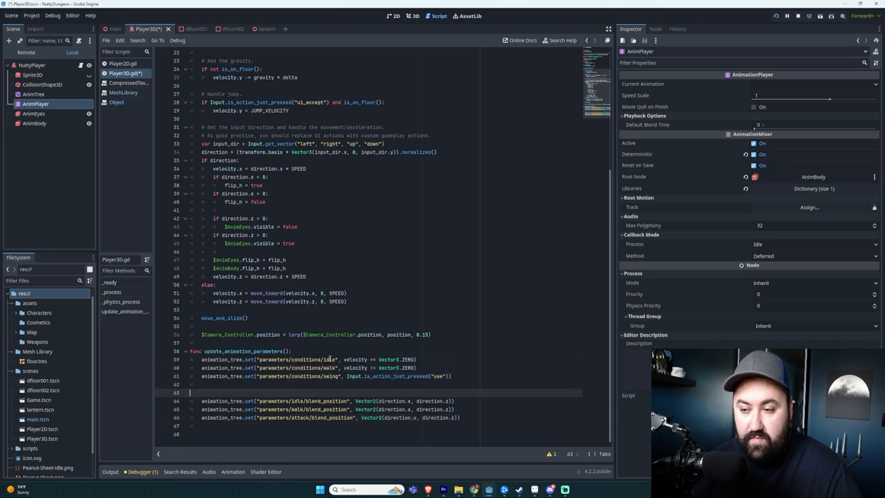
left_click_drag(200, 359, 416, 367)
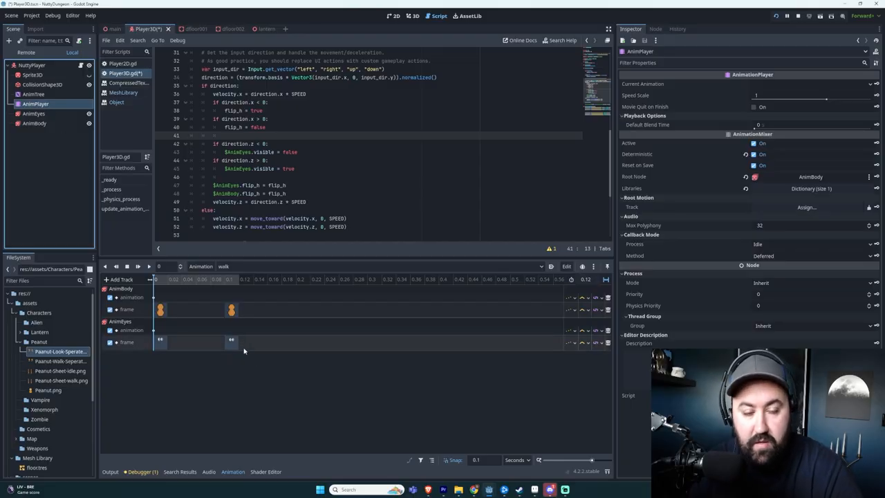
Inspect the AnimBody track in walk, then reselect the AnimTree node.
left_click(131, 297)
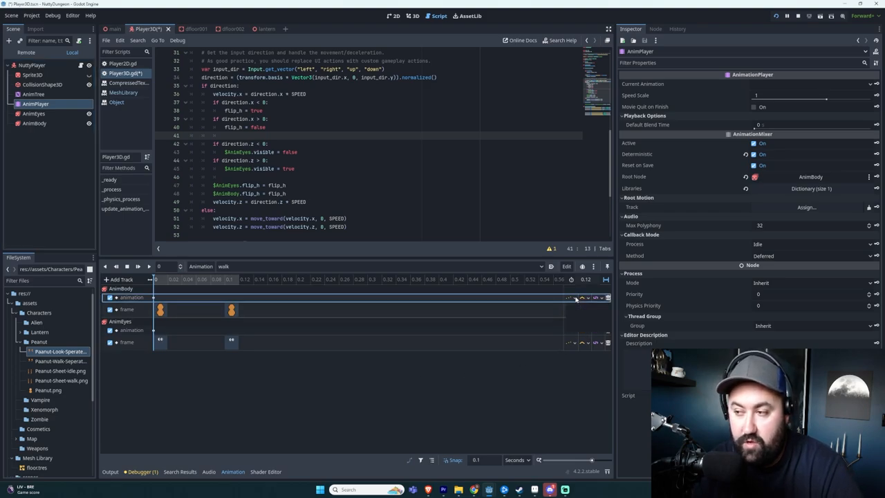
left_click(570, 297)
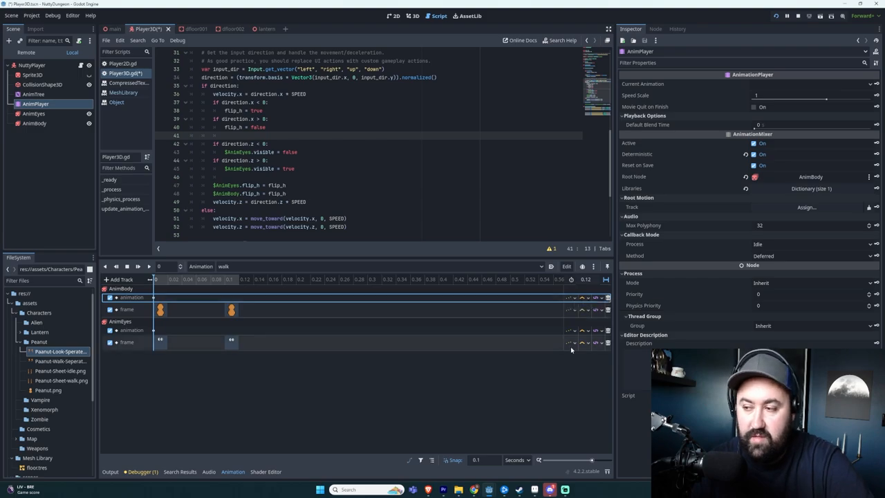
left_click(34, 94)
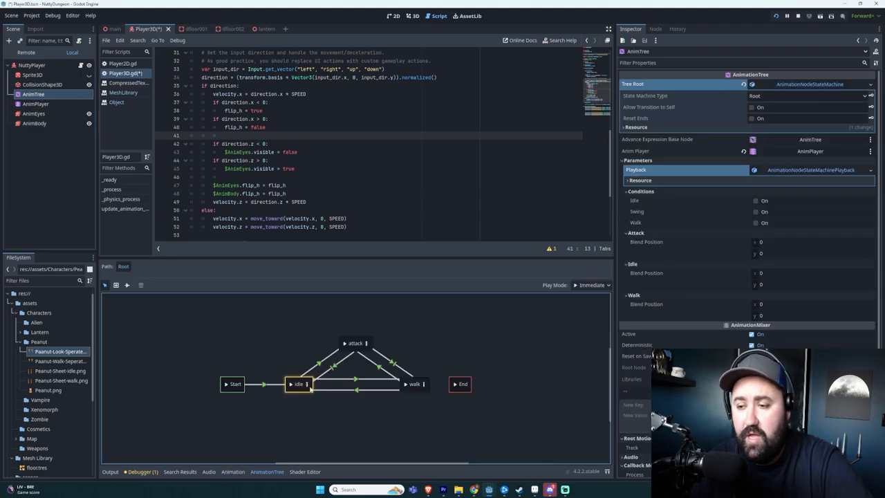
Open the idle BlendSpace2D and pick a different blend mode.
double_click(299, 385)
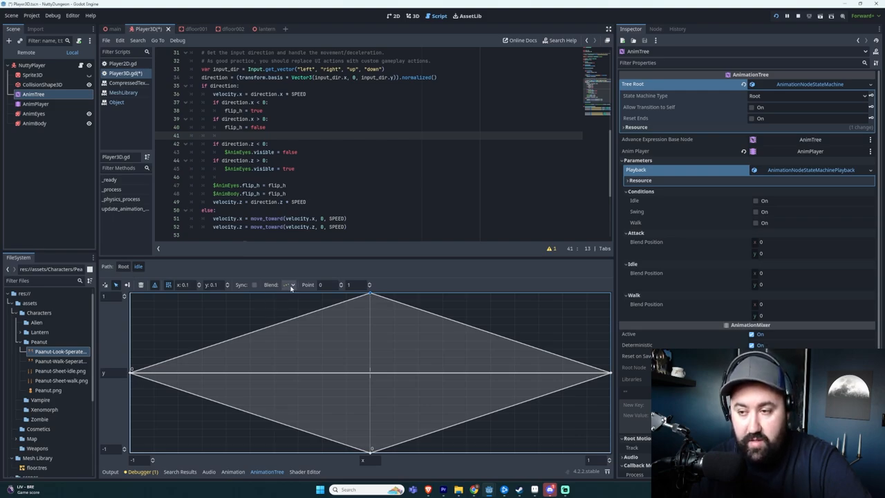
left_click(290, 285)
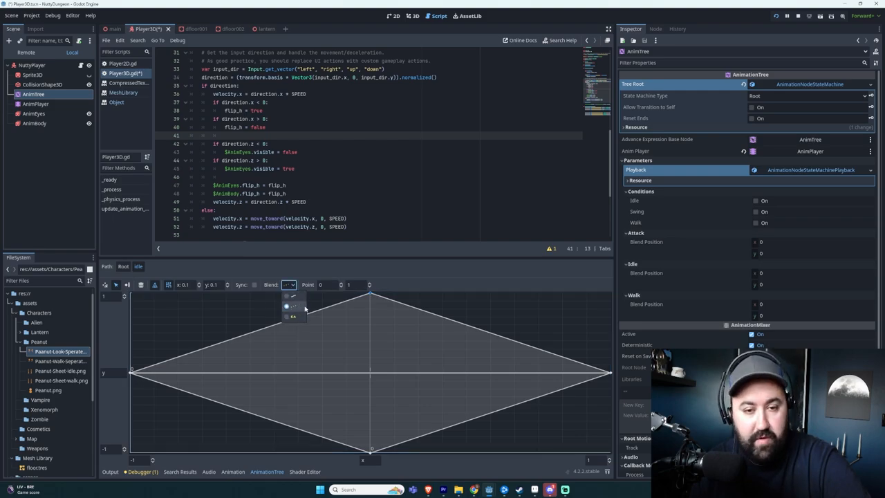
left_click(394, 289)
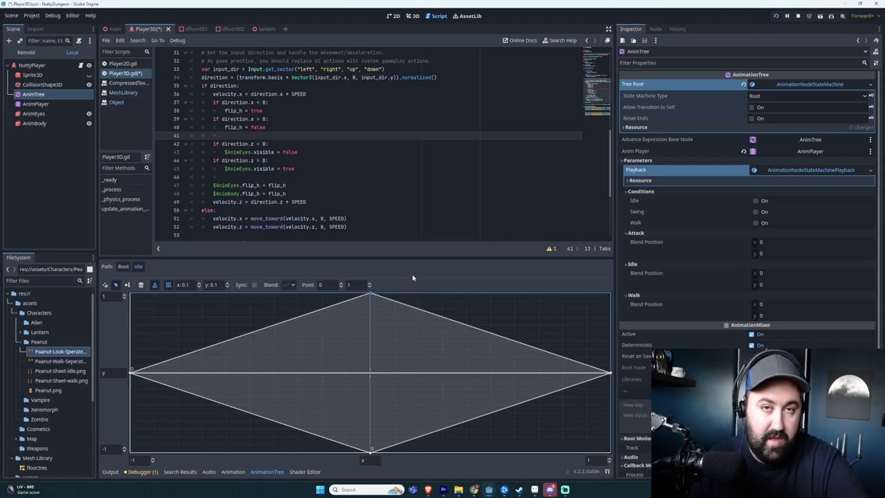
mouse_move(424, 277)
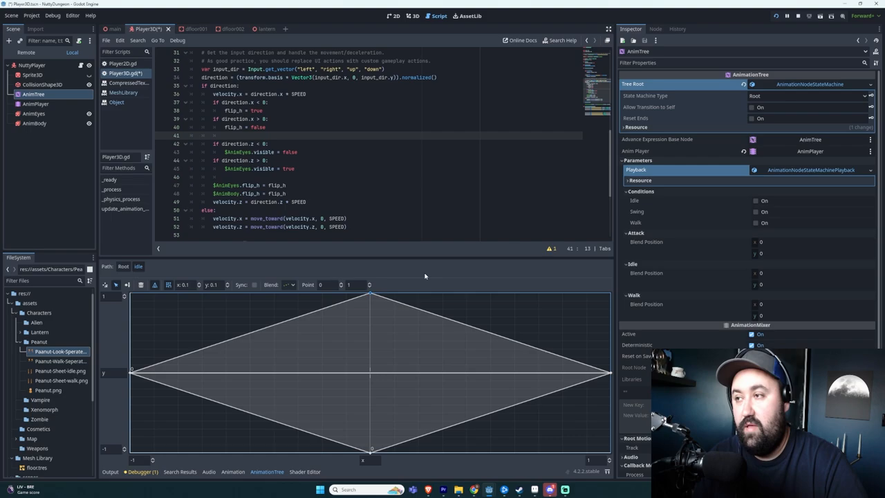
mouse_move(418, 290)
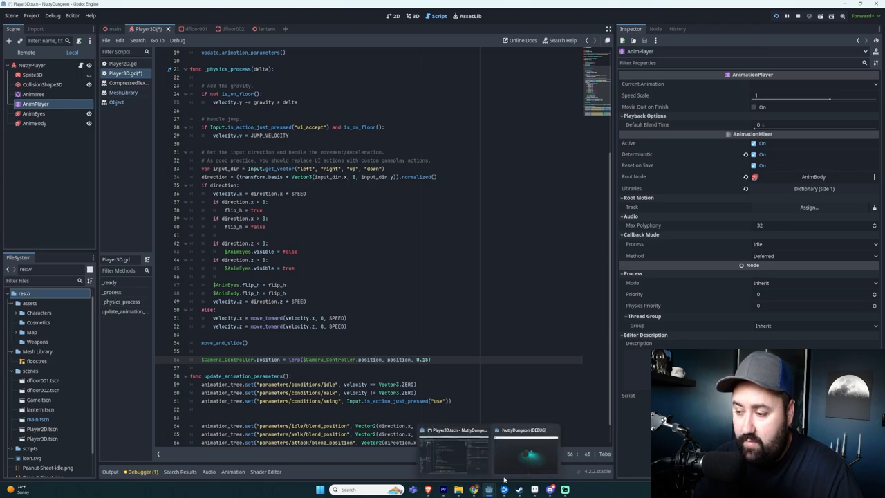
Focus the HollyDungeon (DEBUG) game window, then select the AnimBody sprite.
left_click(525, 453)
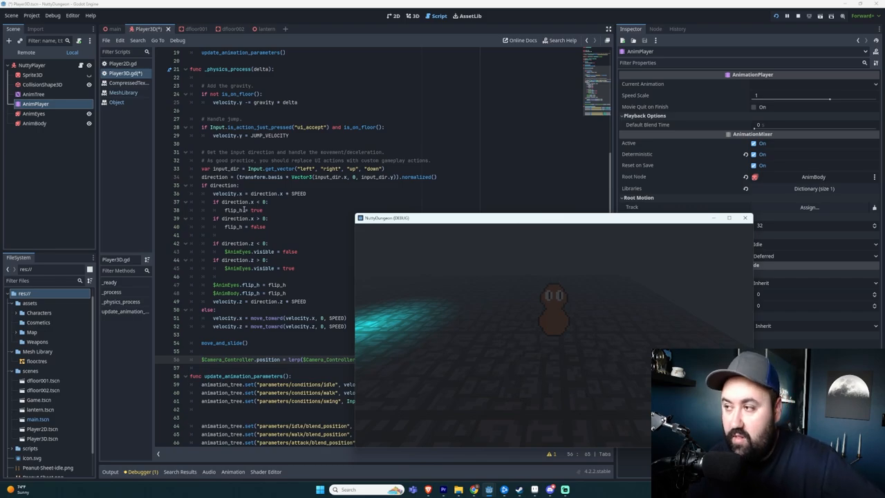
left_click(33, 113)
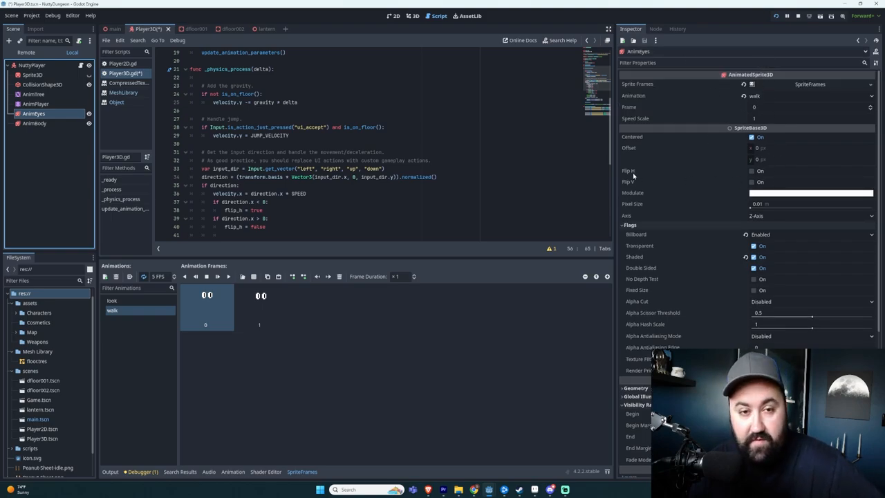
Toggle flip_h on the eyes sprite and compare the body and eyes walk frames side by side.
left_click(752, 171)
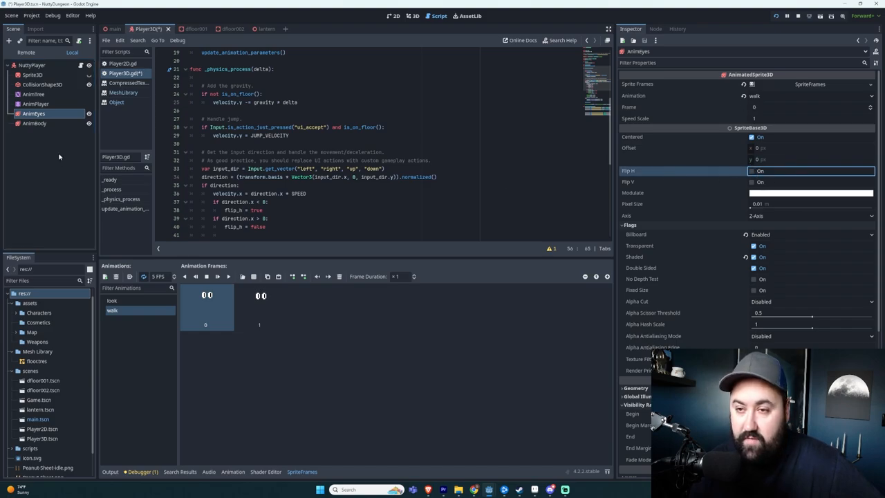
left_click(35, 123)
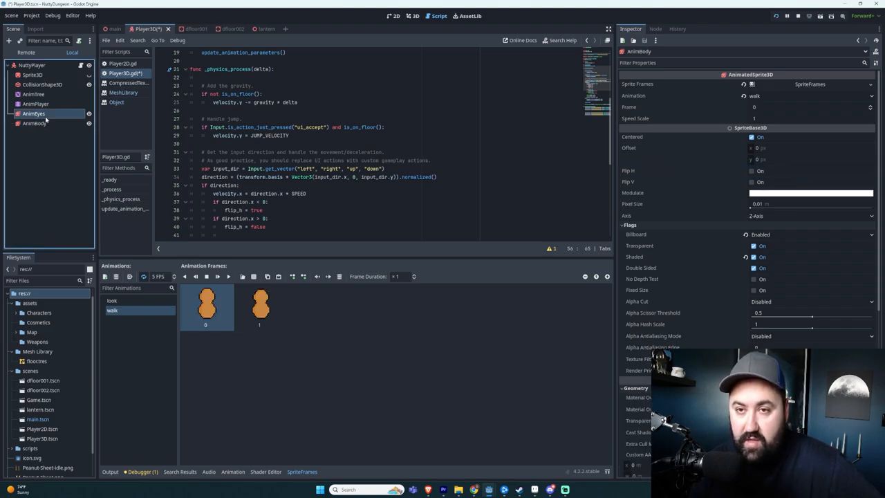
left_click(35, 123)
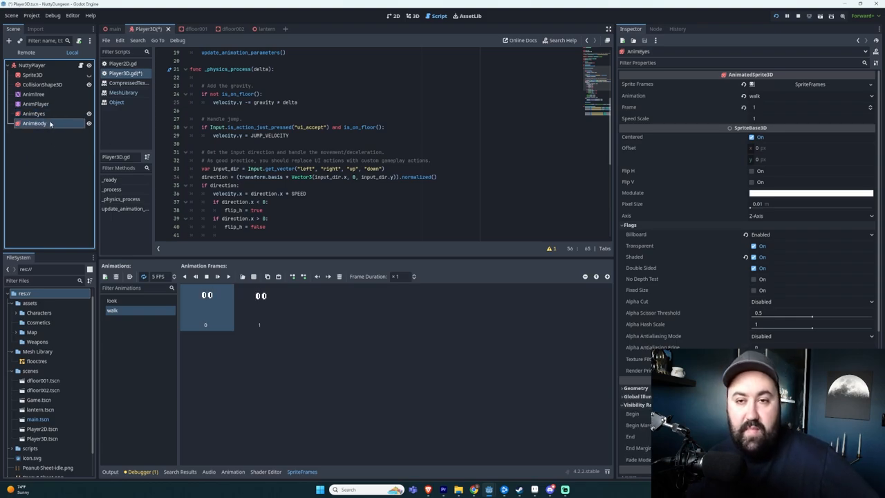
left_click(34, 123)
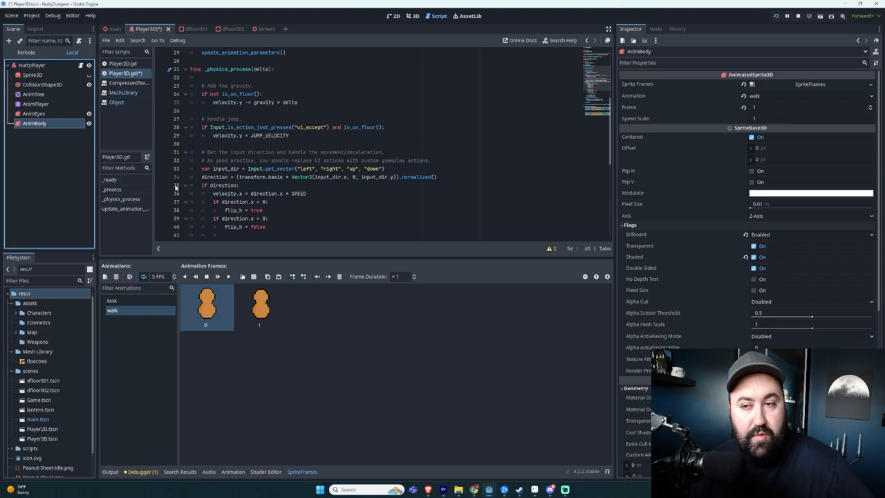
left_click(33, 114)
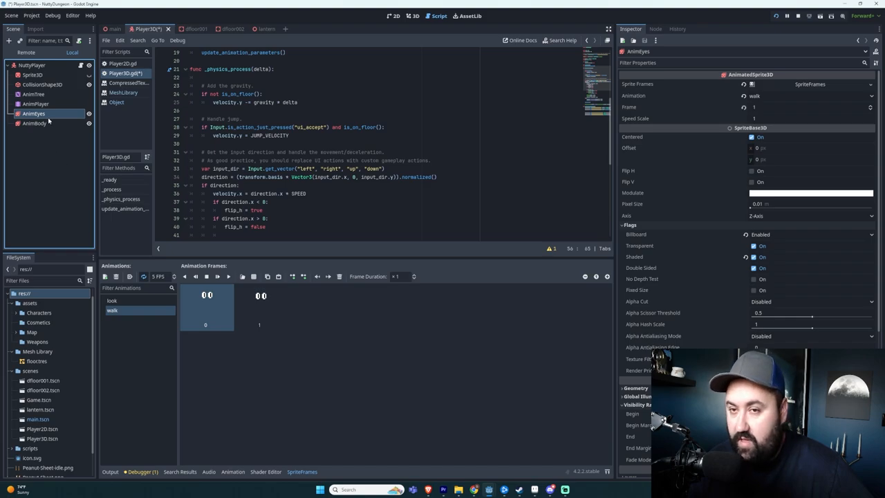
left_click(34, 123)
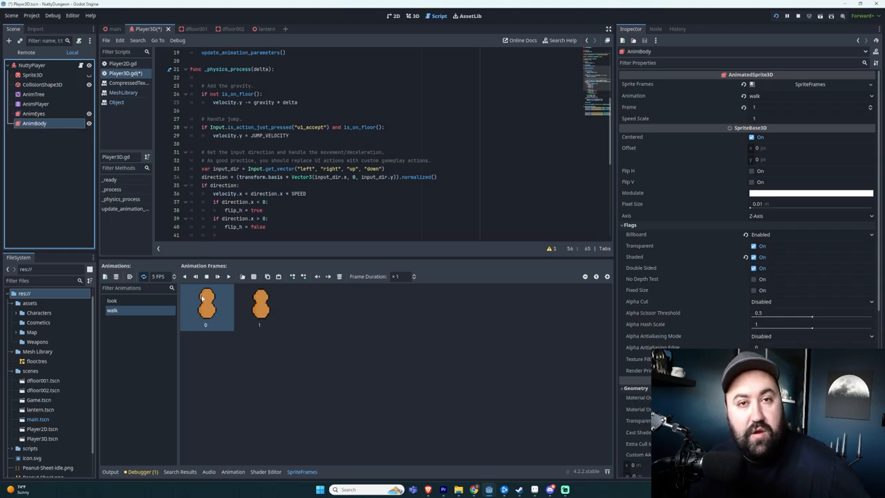
left_click(34, 114)
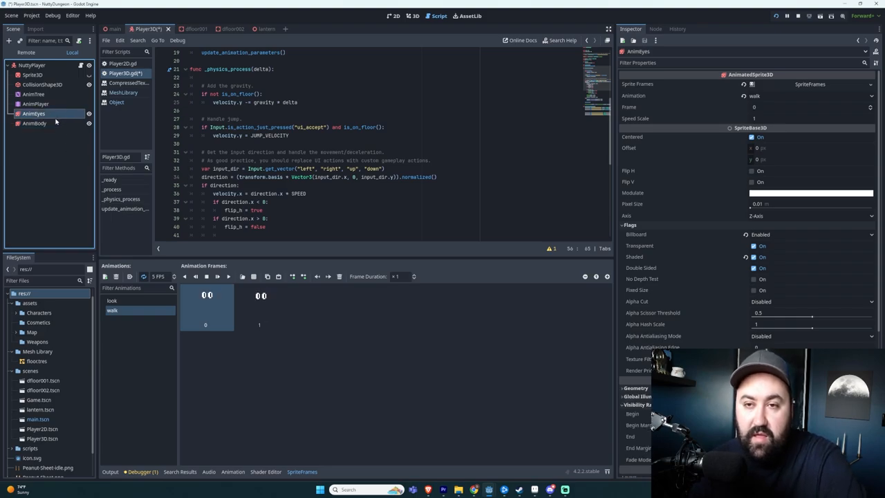
left_click(35, 123)
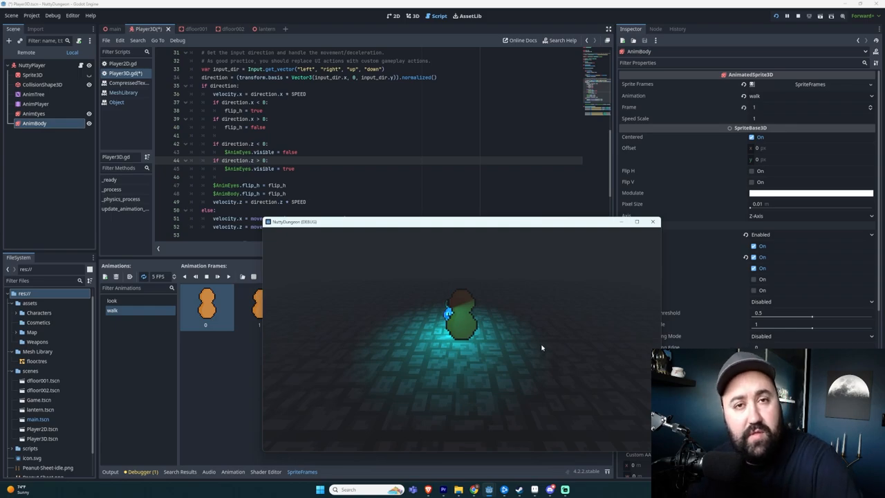
mouse_move(489, 307)
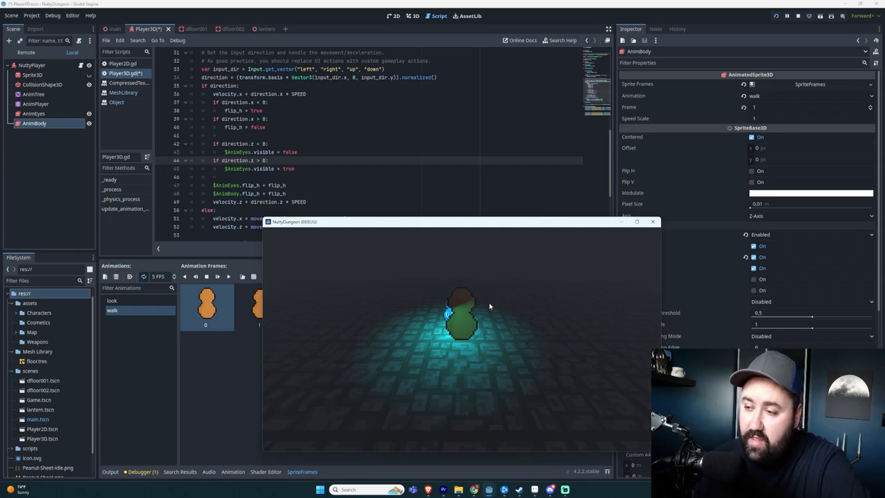
mouse_move(456, 329)
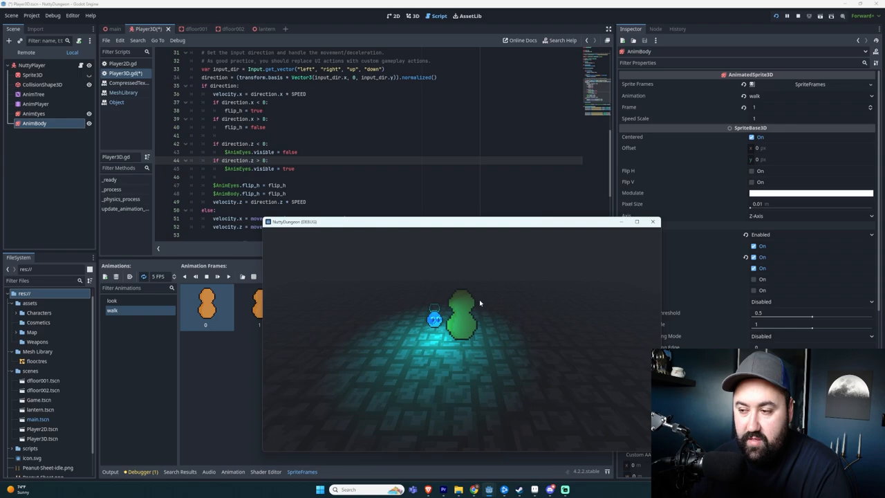
mouse_move(490, 296)
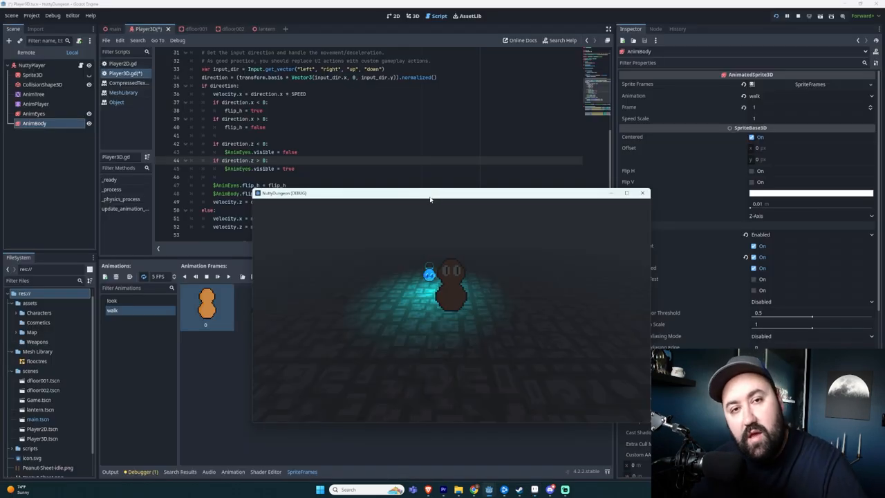
mouse_move(426, 228)
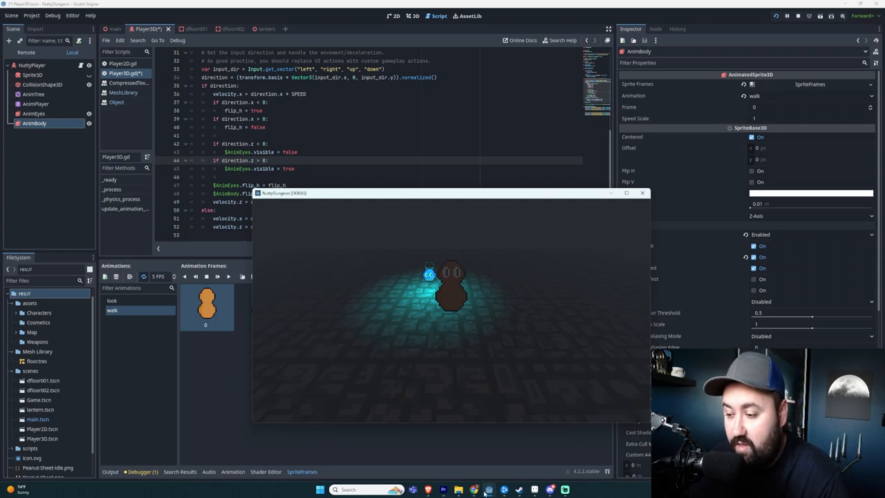
Show the video's Comments page with the viewer's sprite-memory question and the reply.
left_click(472, 489)
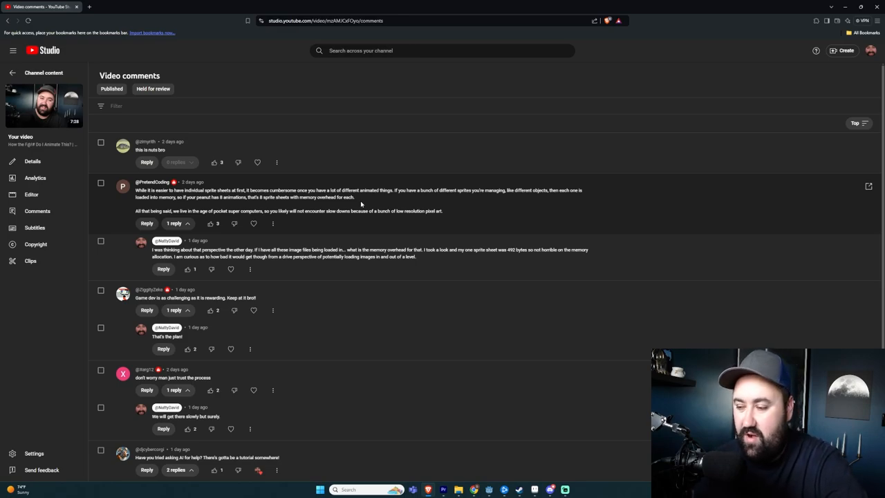
left_click(537, 489)
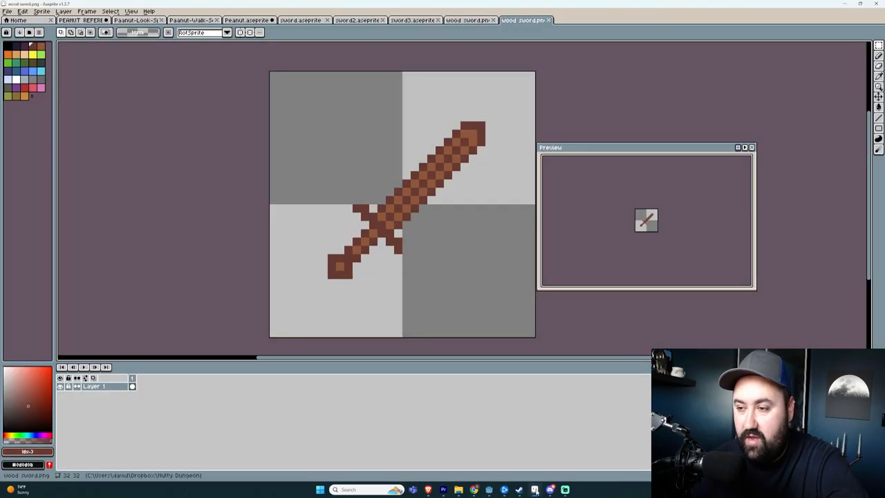
left_click(80, 20)
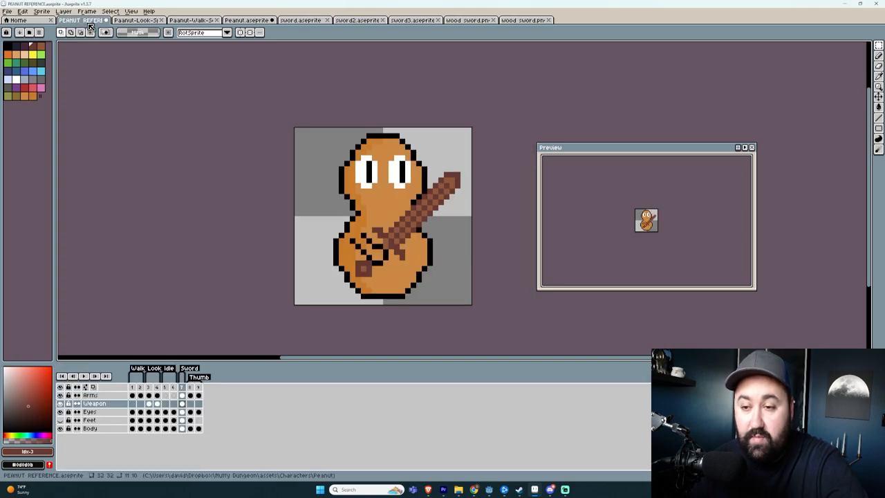
left_click(133, 387)
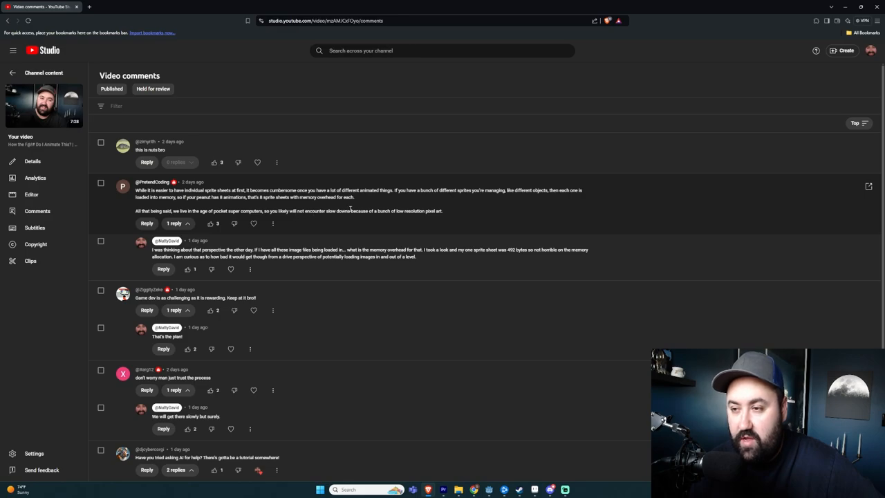
mouse_move(446, 213)
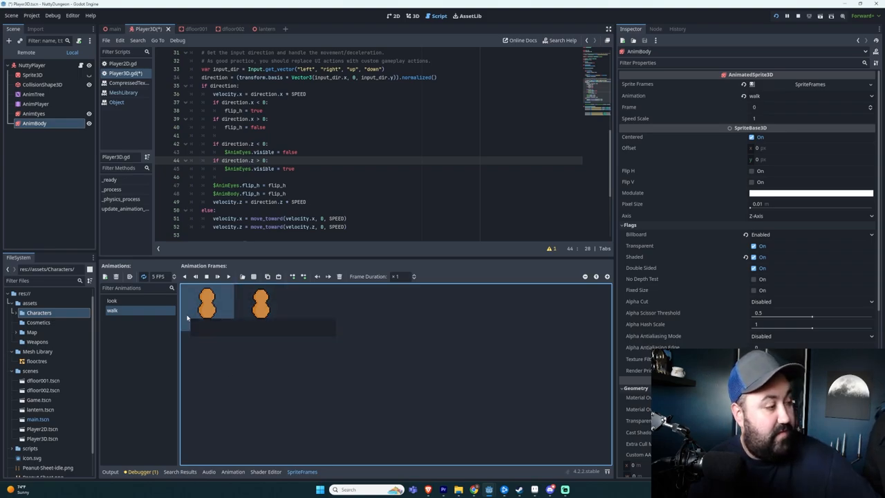
Inspect the first and second walk frames to see which atlas sheet each comes from.
left_click(207, 304)
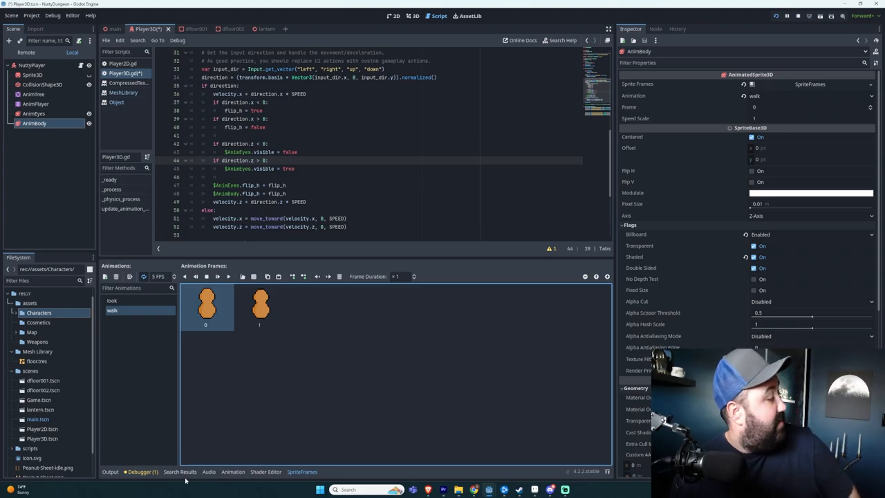
left_click(260, 306)
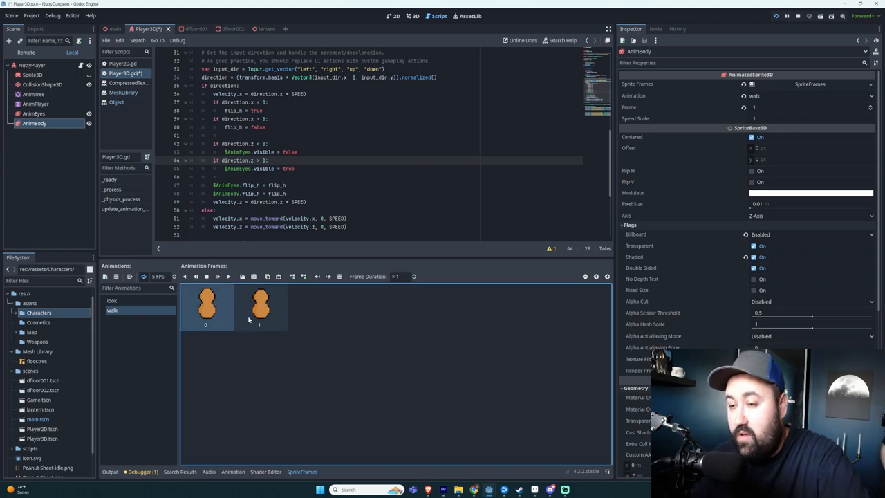
left_click(260, 306)
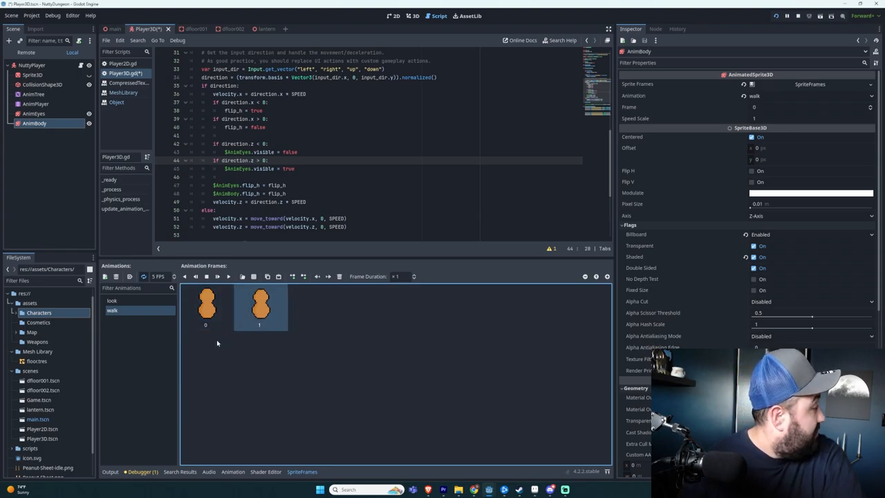
mouse_move(213, 376)
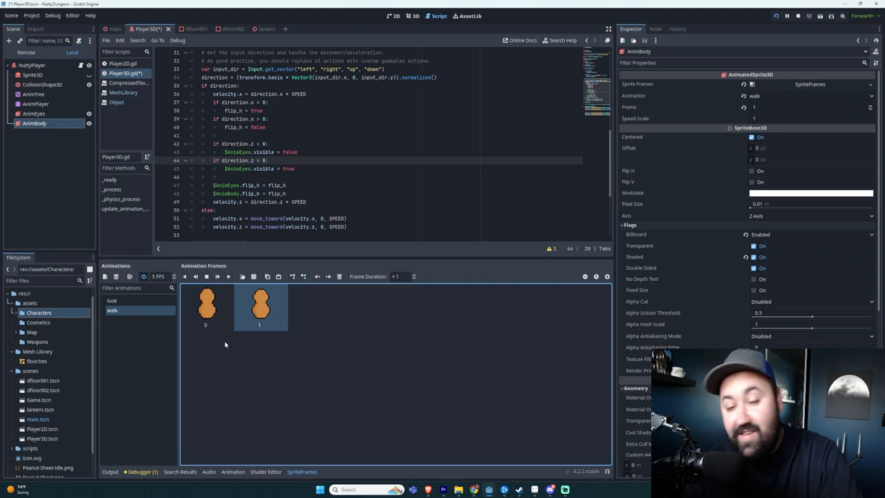
left_click(205, 305)
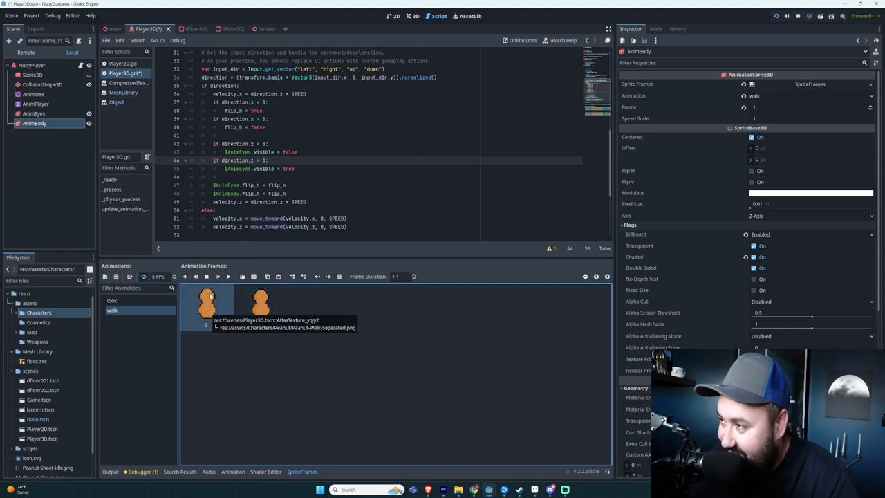
left_click(260, 303)
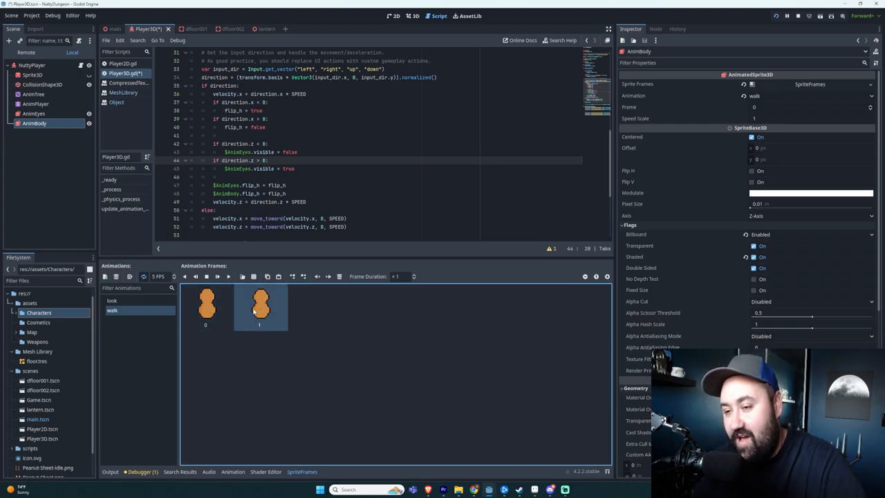
mouse_move(208, 304)
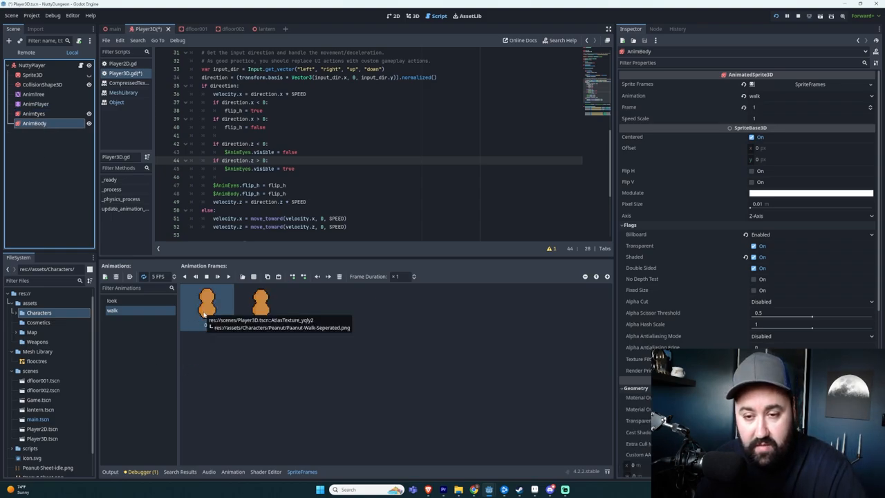
Expand the assets/Characters folder revealing Peanut, Lantern, Scarecrow and Zombie.
left_click(38, 312)
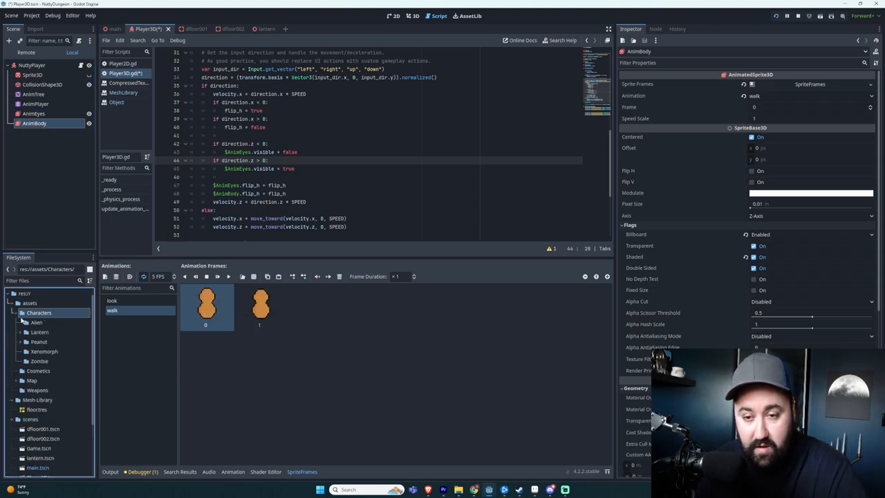
Expand the Peanut folder, preview Peanut-Look-Seperated.png, then return to the walk frames.
left_click(39, 342)
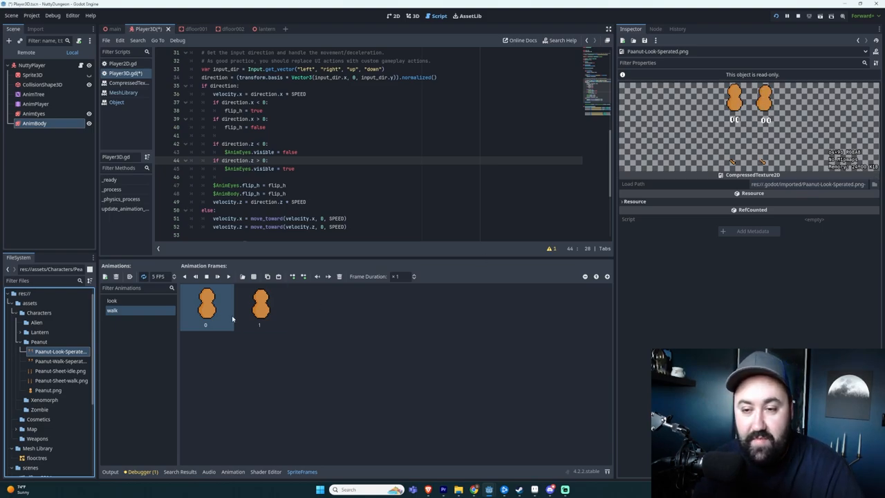
left_click(112, 300)
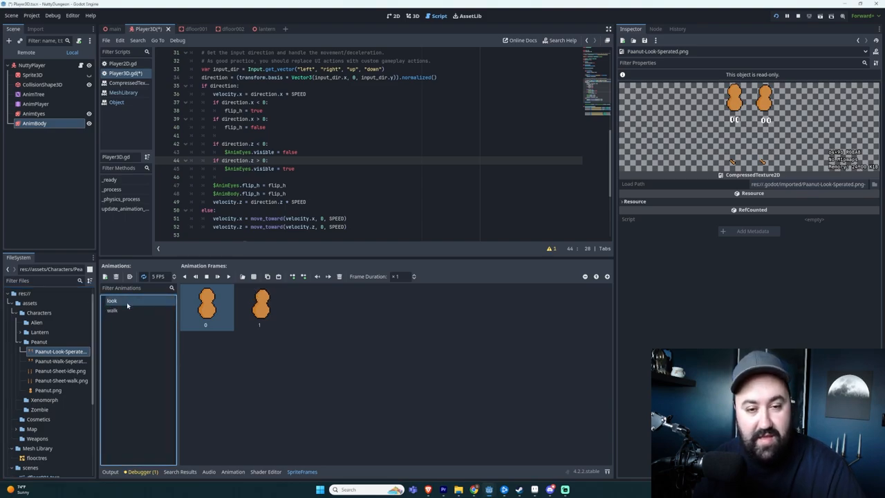
left_click(112, 310)
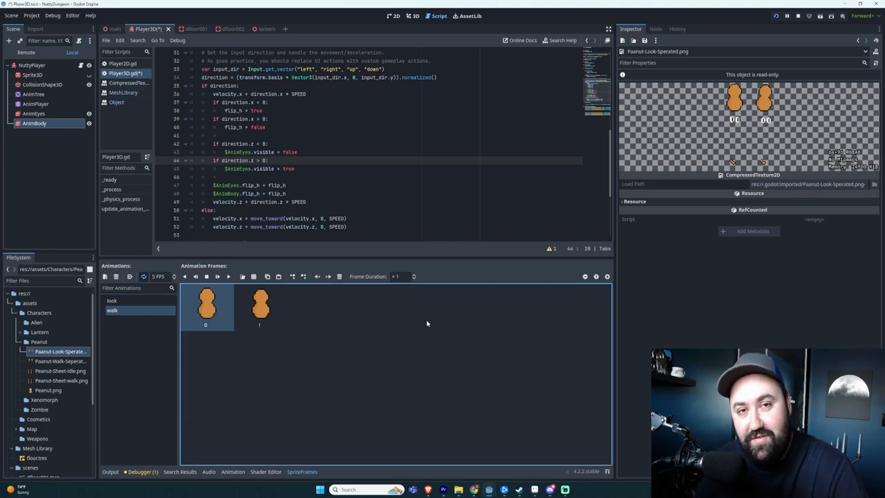
mouse_move(415, 334)
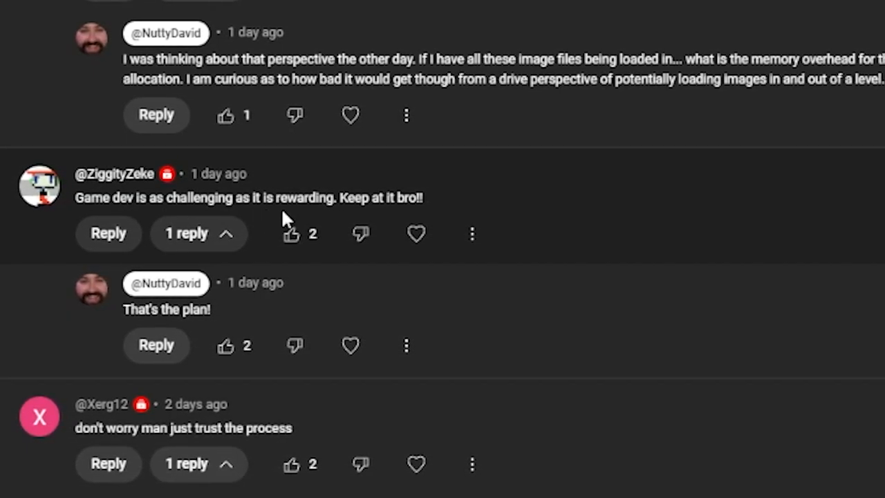
mouse_move(445, 210)
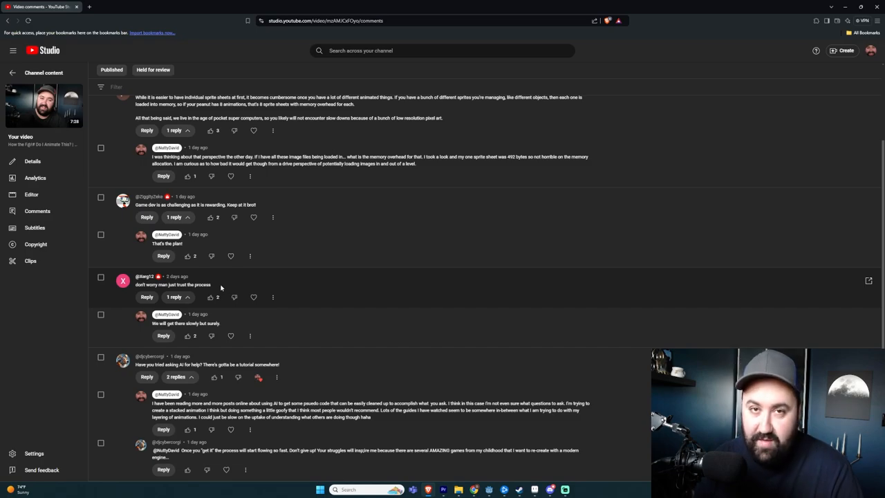
mouse_move(224, 288)
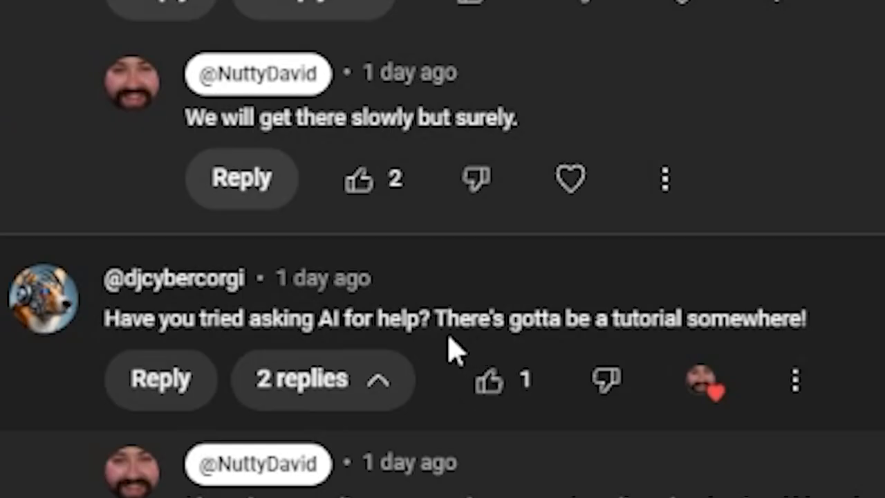
mouse_move(876, 332)
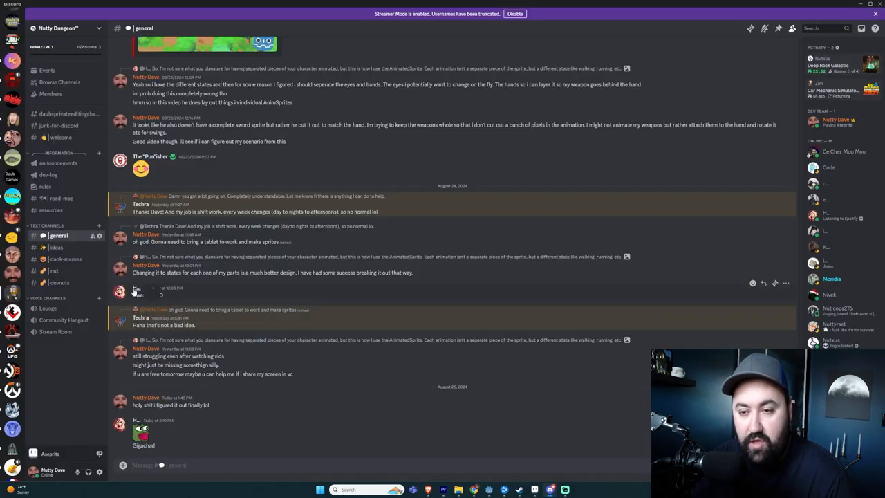
Show a member's profile card with Spotify activity over the #general chat.
left_click(121, 290)
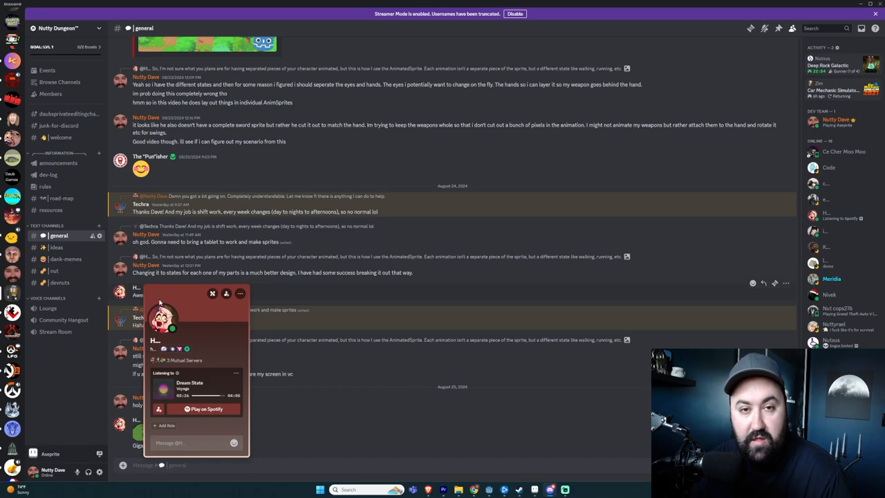